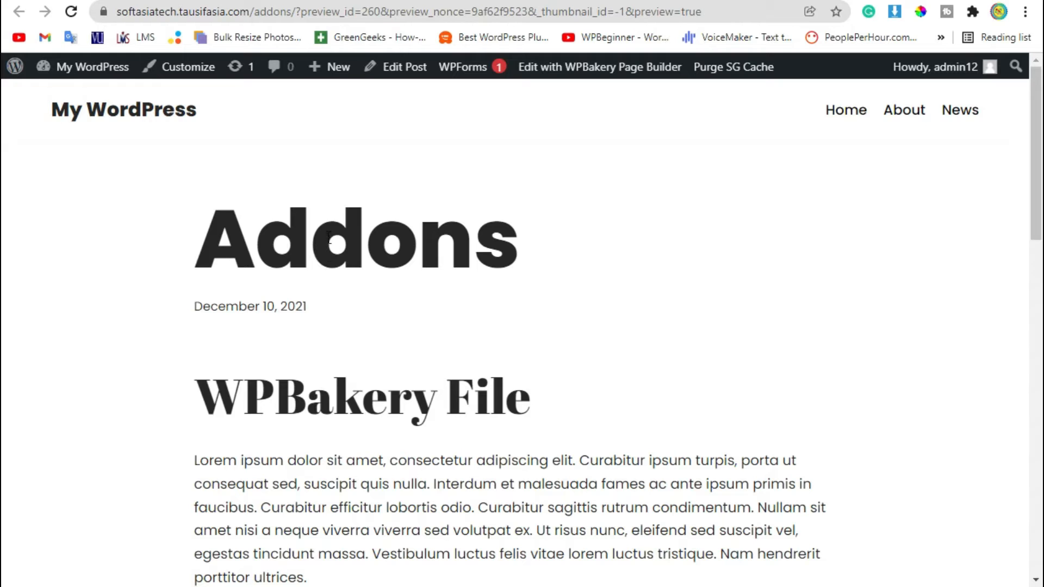
- Go from the dashboard to Plugins > Add New and open the Upload Plugin form
scroll("down", 3)
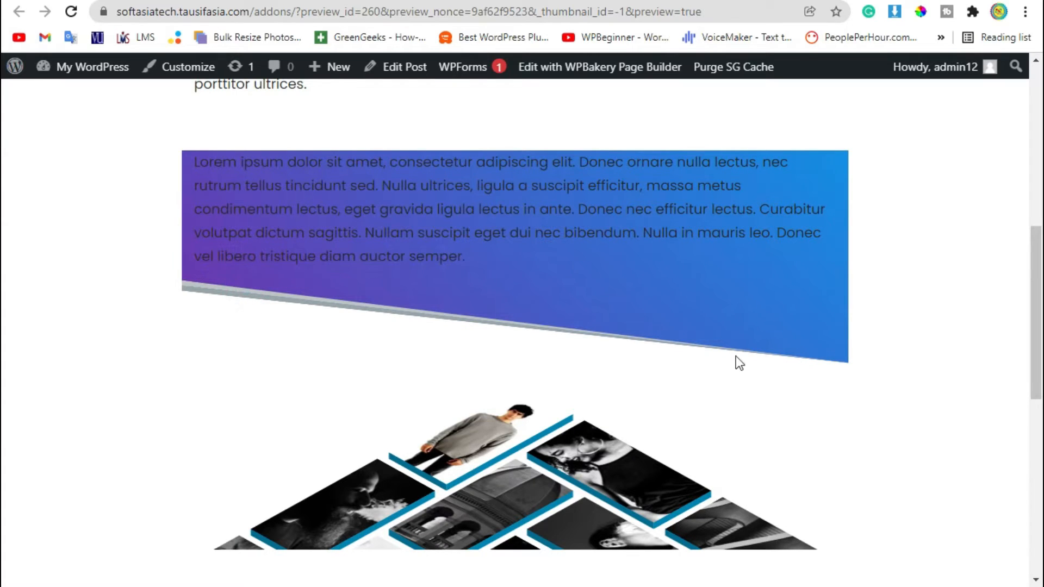
mouse_move(153, 409)
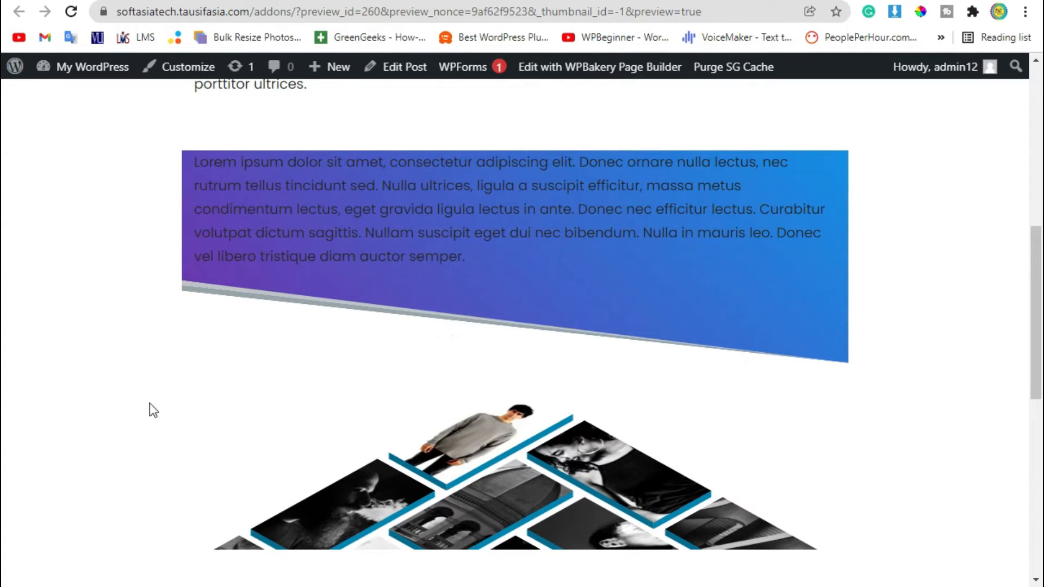
scroll("down", 3)
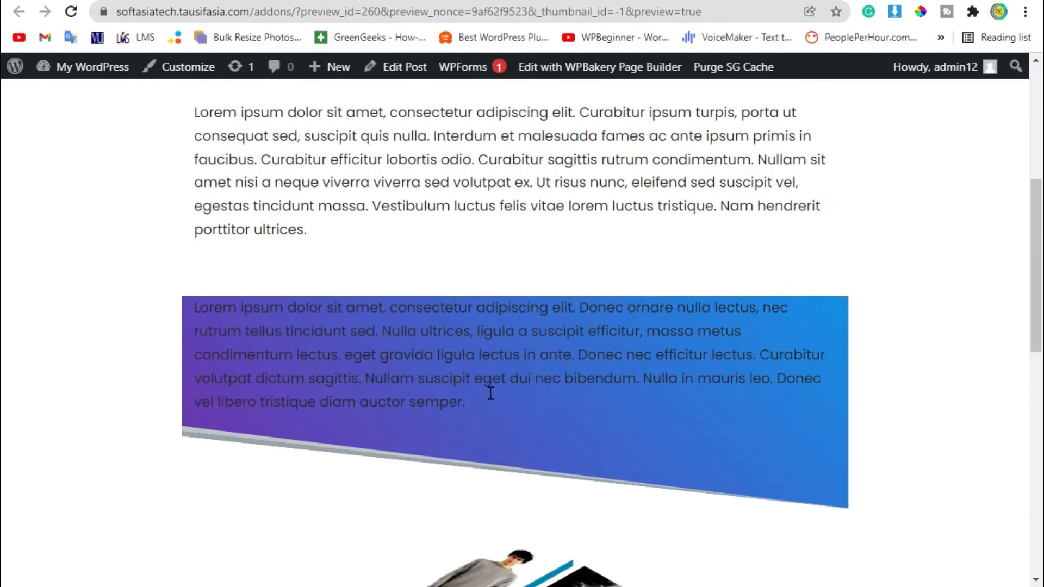
left_click(92, 66)
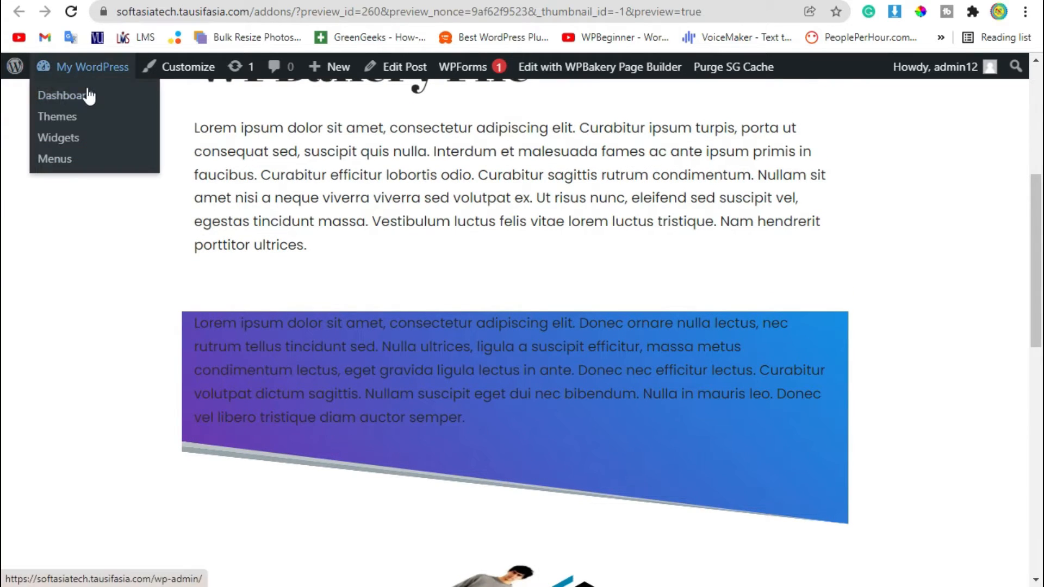
left_click(63, 95)
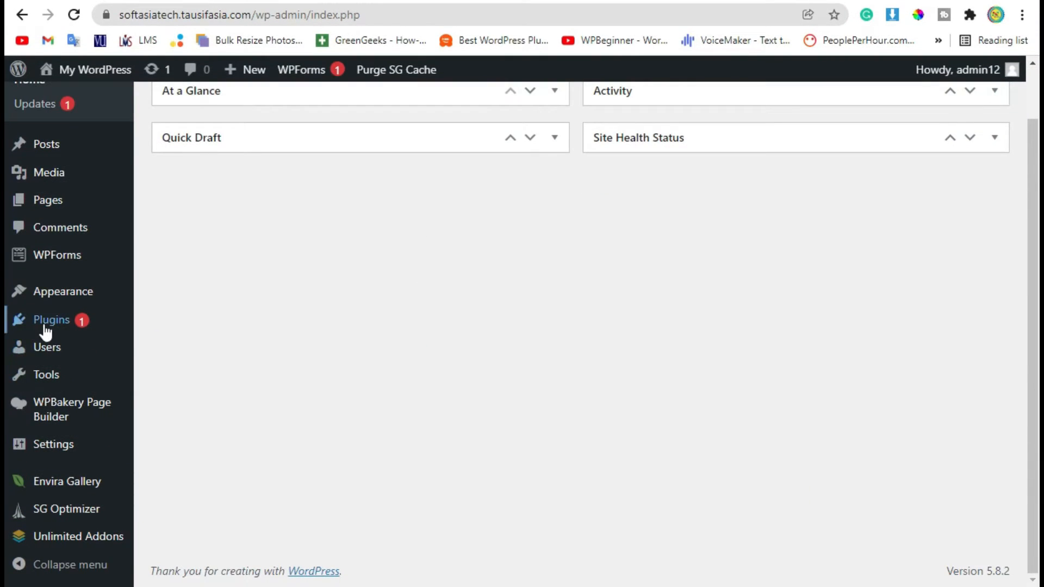
left_click(51, 320)
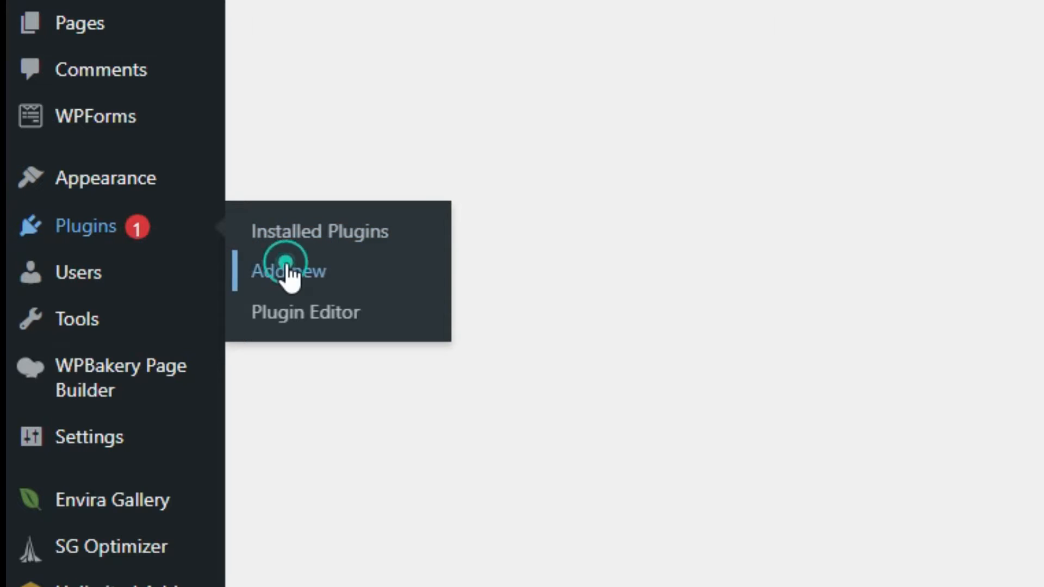
left_click(288, 271)
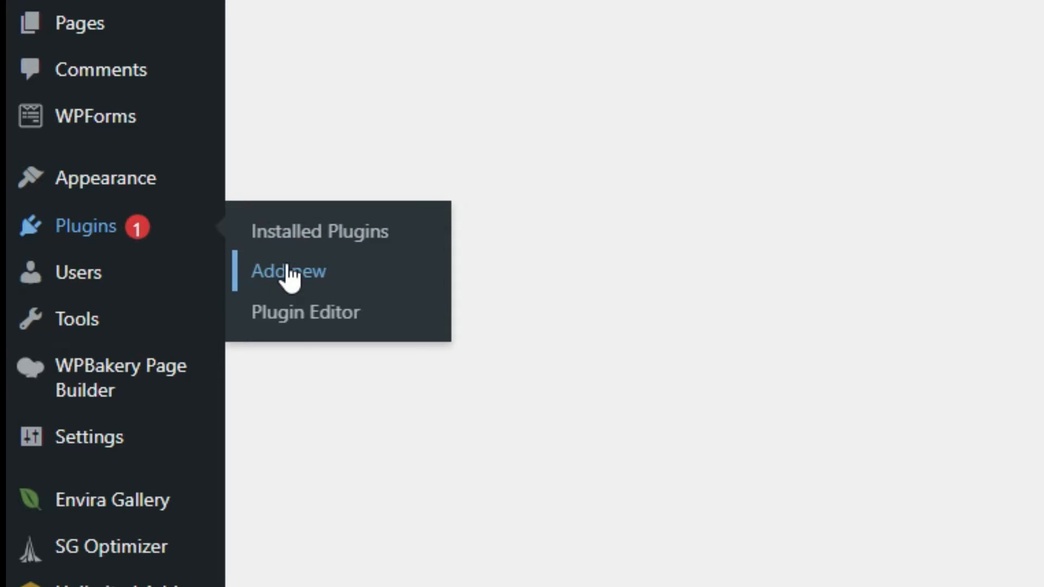
left_click(288, 270)
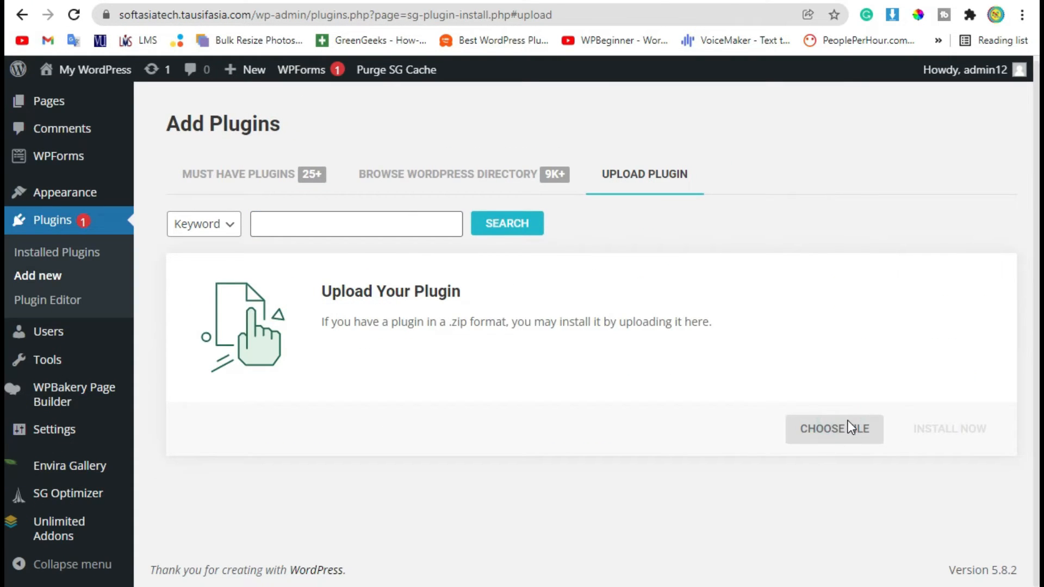
- Attach vc-super-bundle.zip to the upload form and install it
left_click(833, 429)
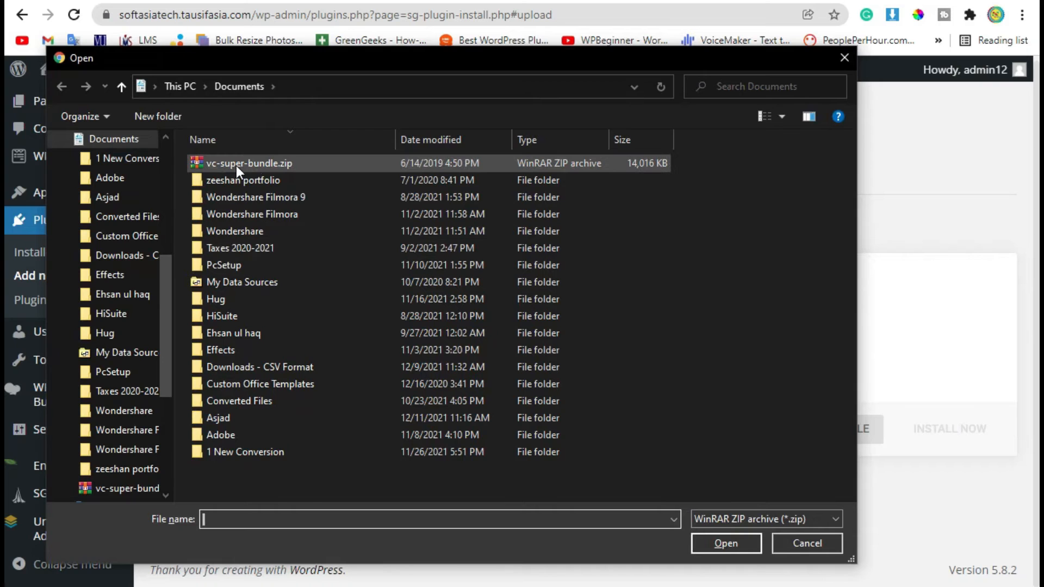
left_click(249, 163)
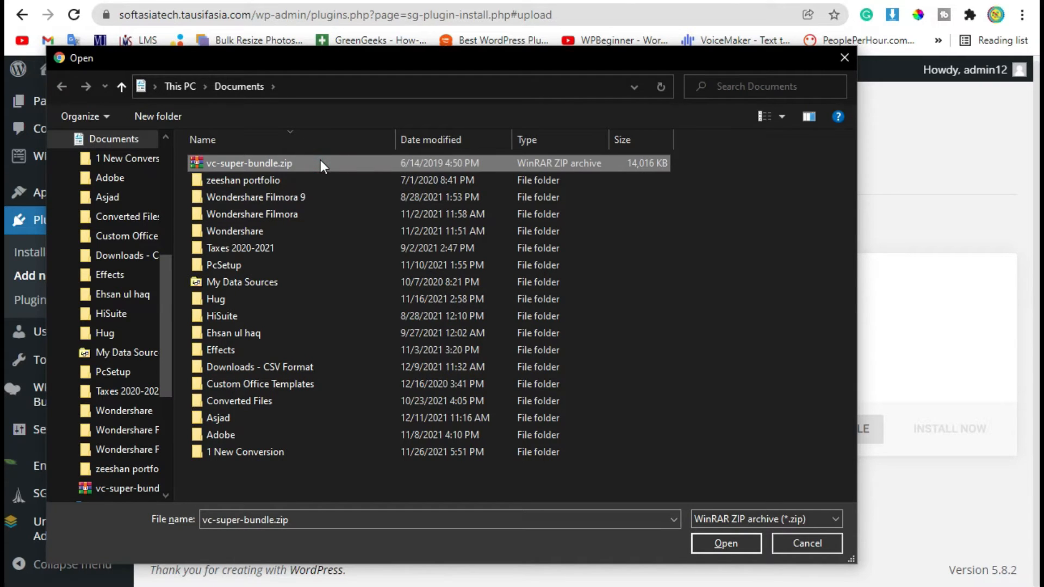
left_click(724, 543)
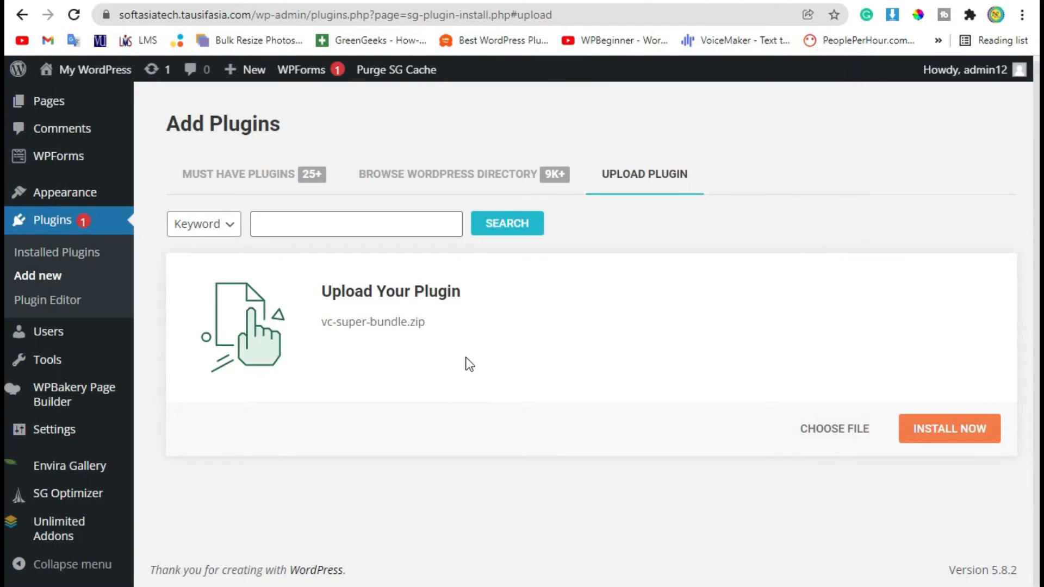
mouse_move(436, 323)
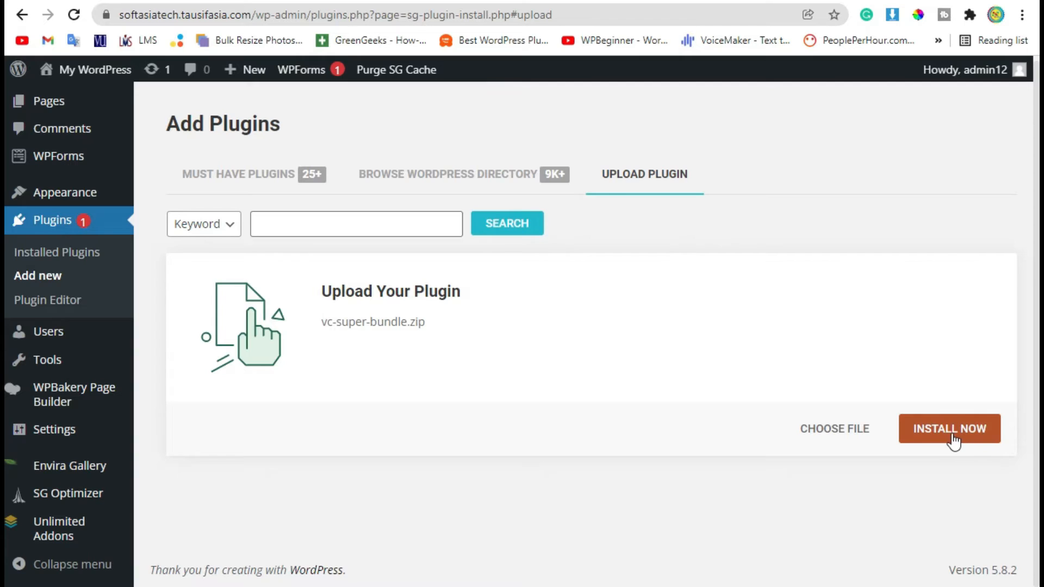
left_click(948, 428)
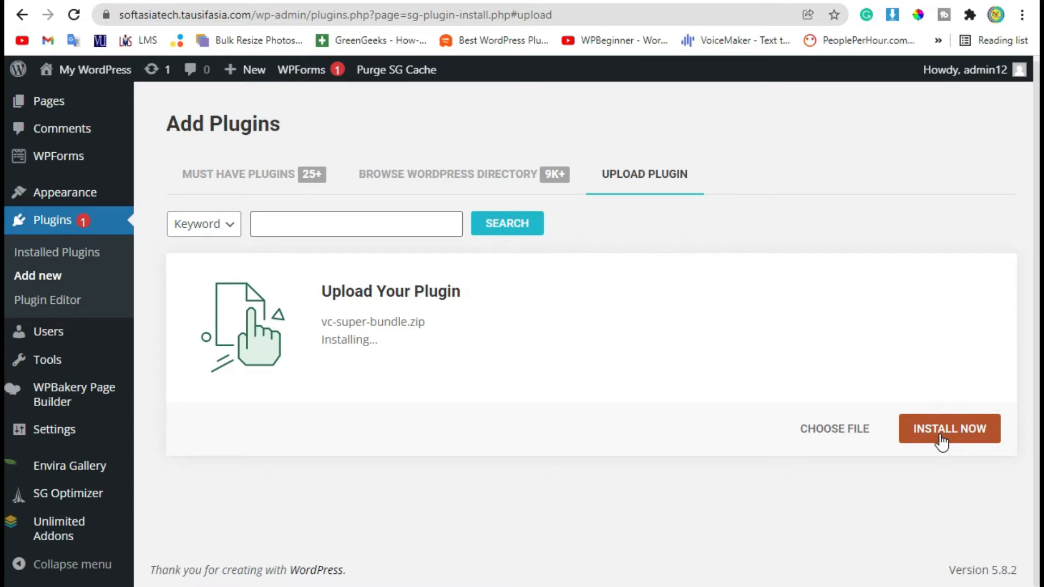
mouse_move(931, 444)
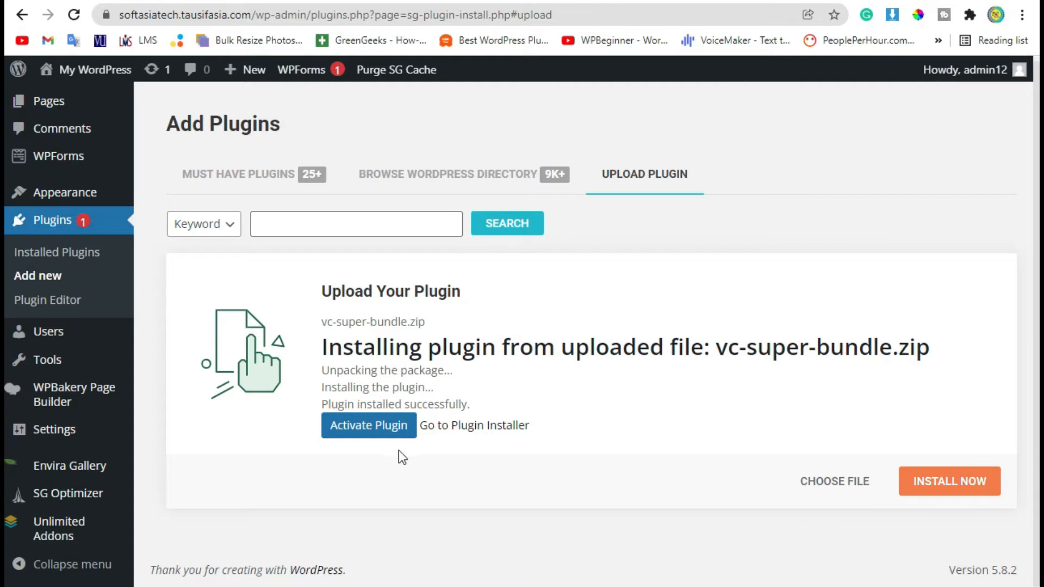
- Activate Super Bundle for WPBakery Page Builder, then return to the admin dashboard
left_click(368, 425)
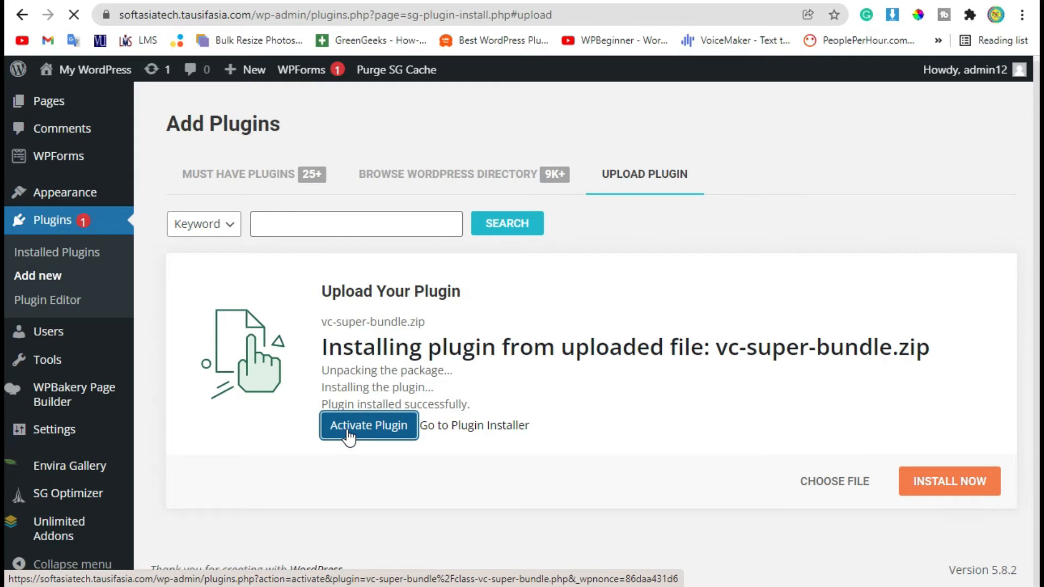
left_click(368, 425)
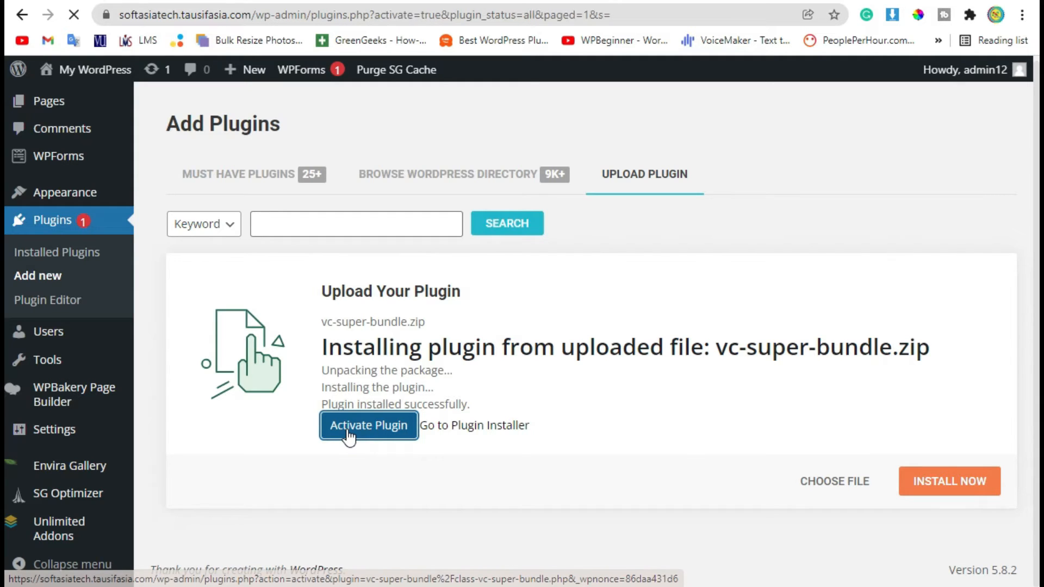
left_click(368, 425)
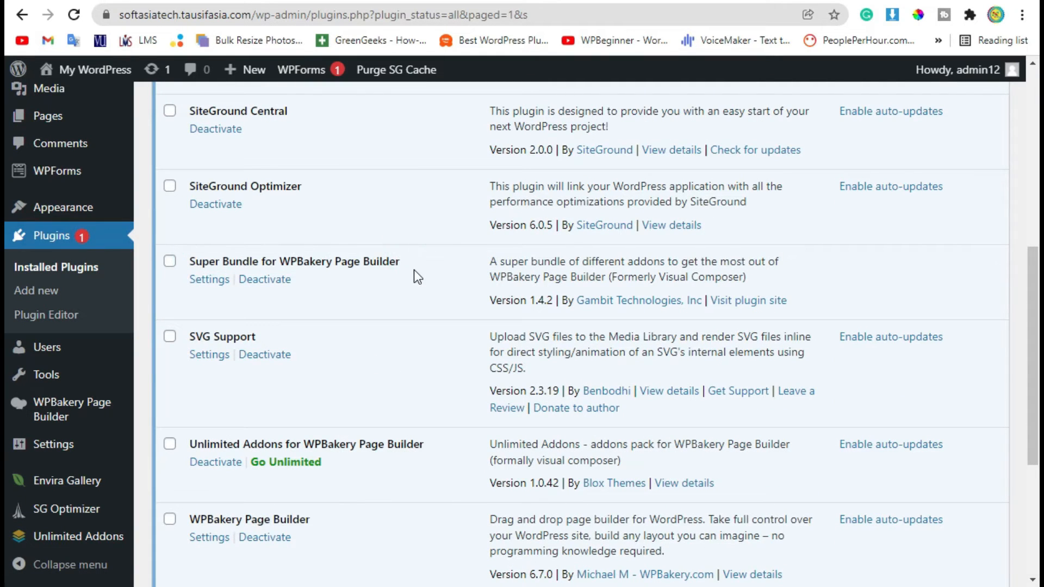
left_click(196, 265)
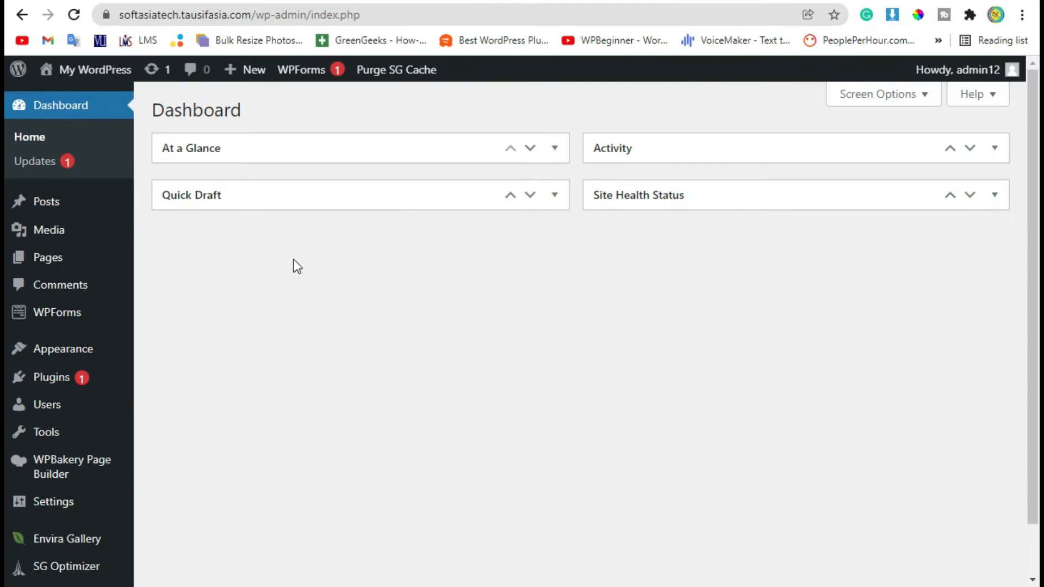
mouse_move(256, 256)
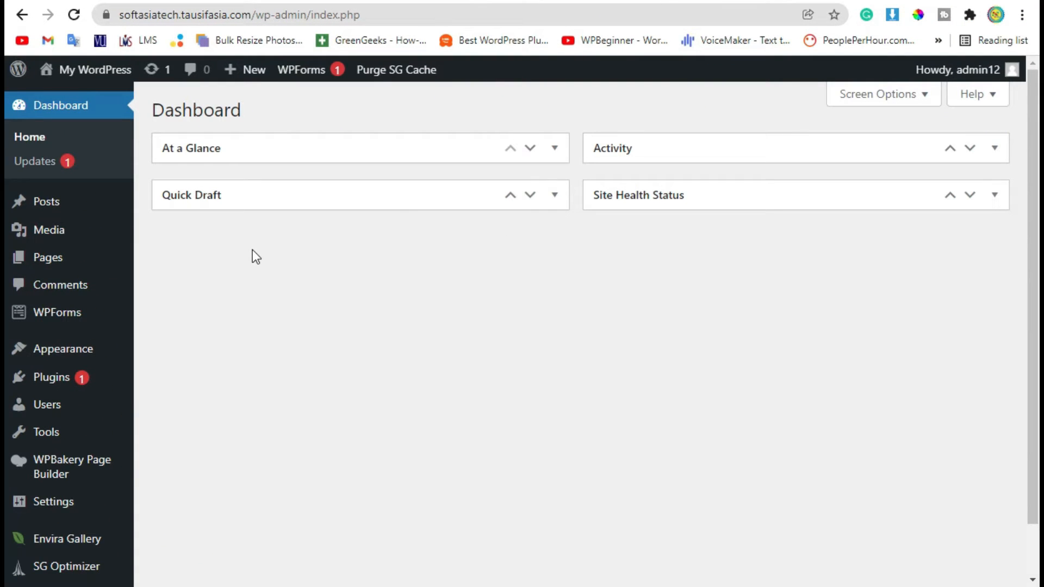
mouse_move(255, 254)
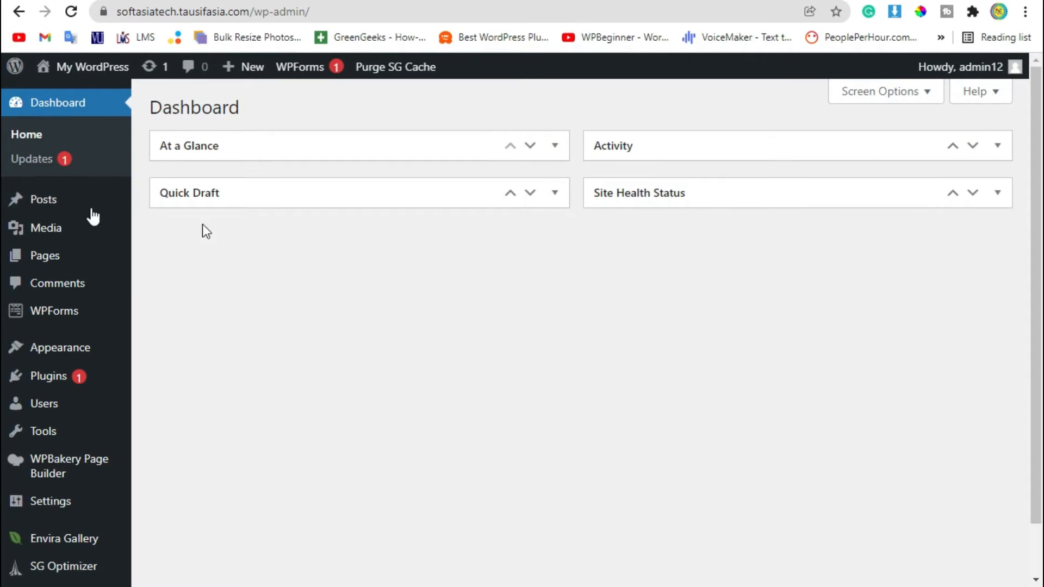
- Create a new post via Posts > All Posts > Add New
left_click(44, 199)
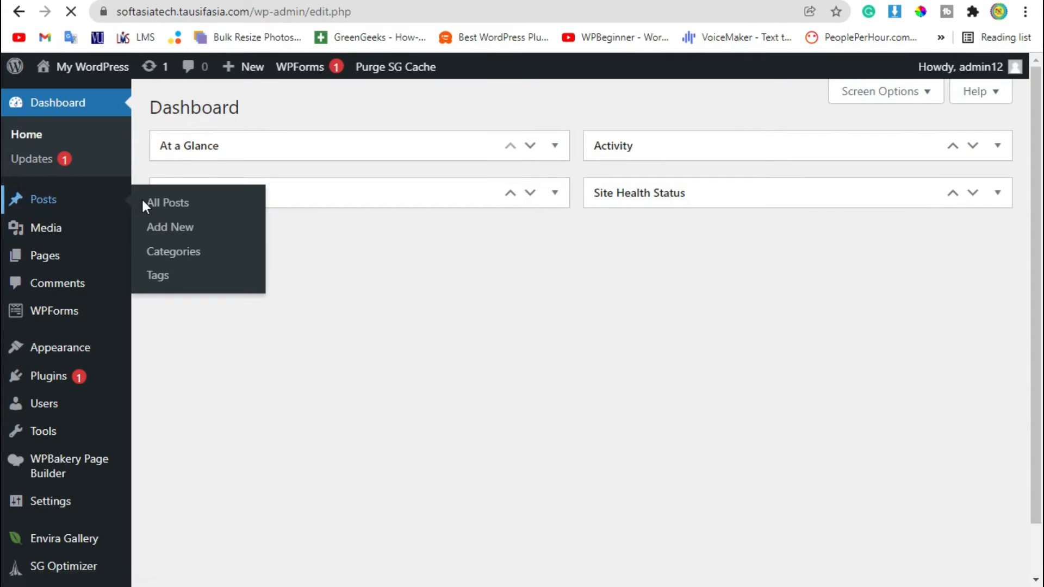
left_click(167, 202)
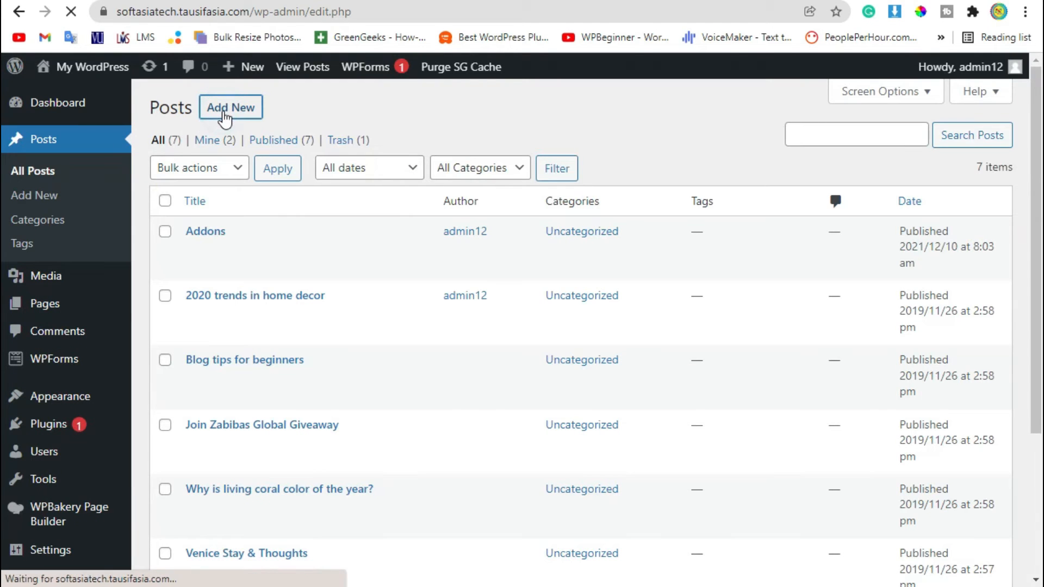
left_click(230, 107)
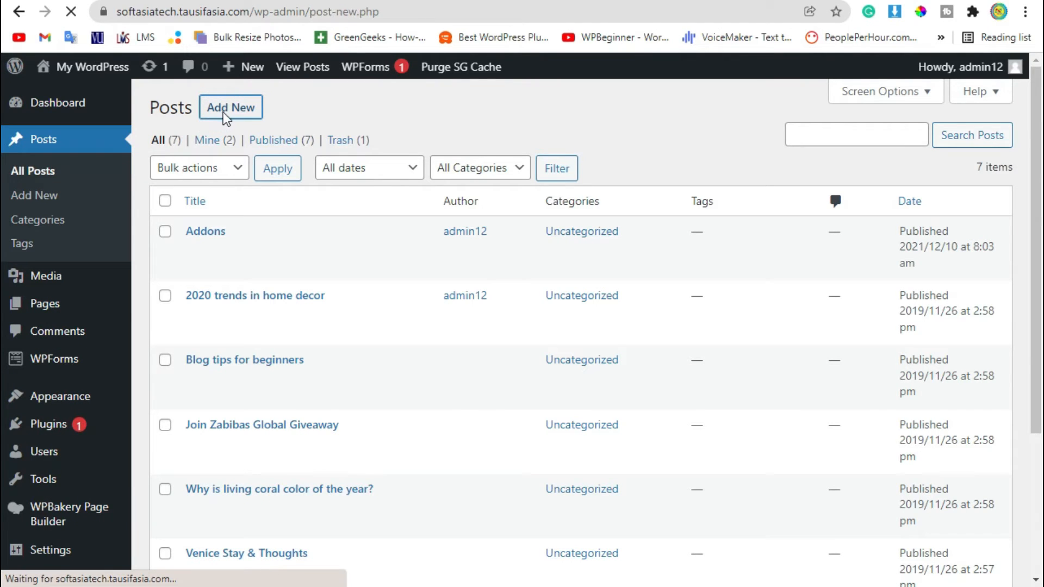
left_click(231, 107)
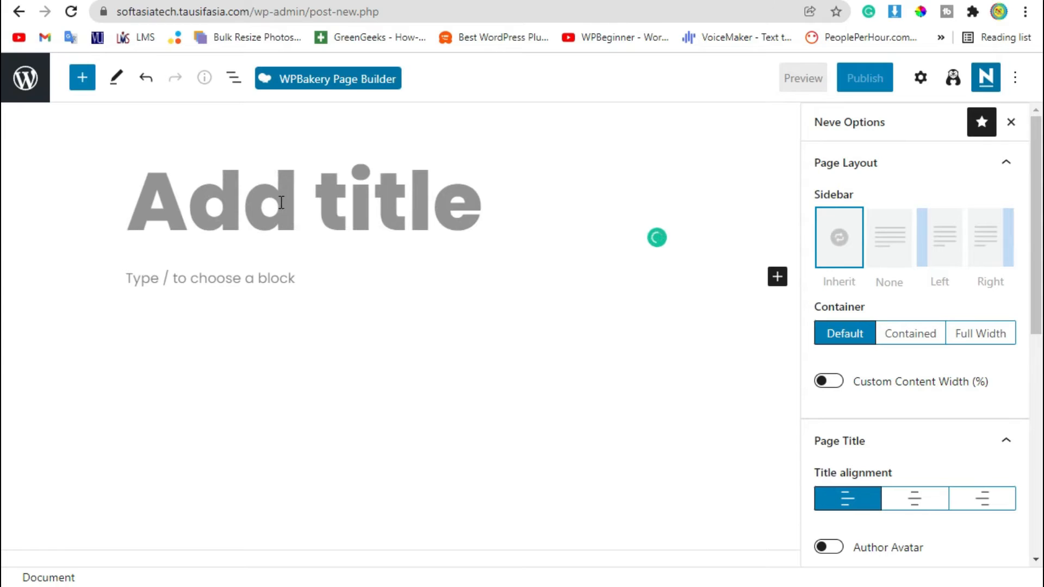
- Title the post 'Add Separator' and confirm publishing it
type("S")
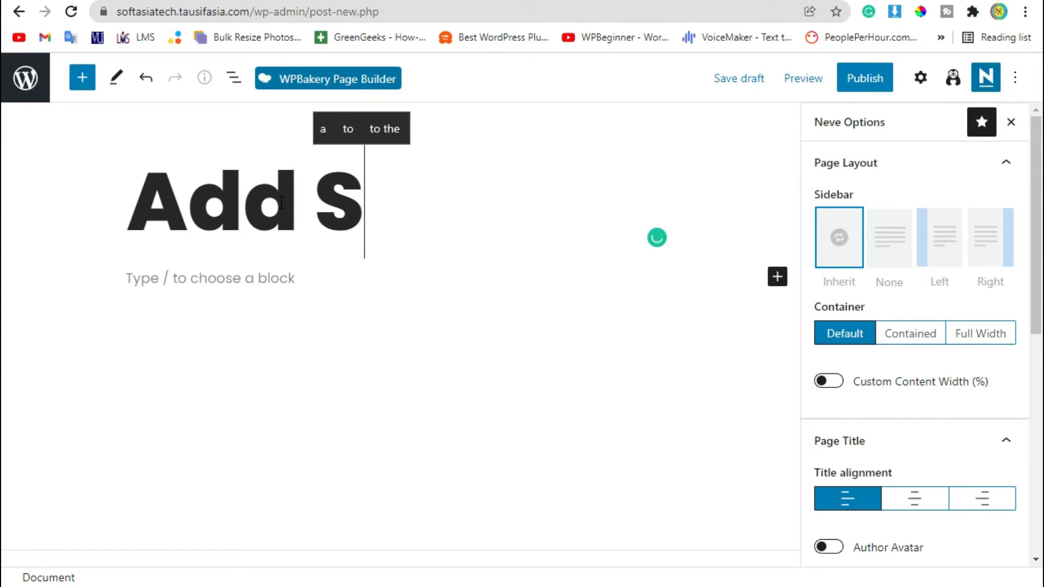
type("eprator")
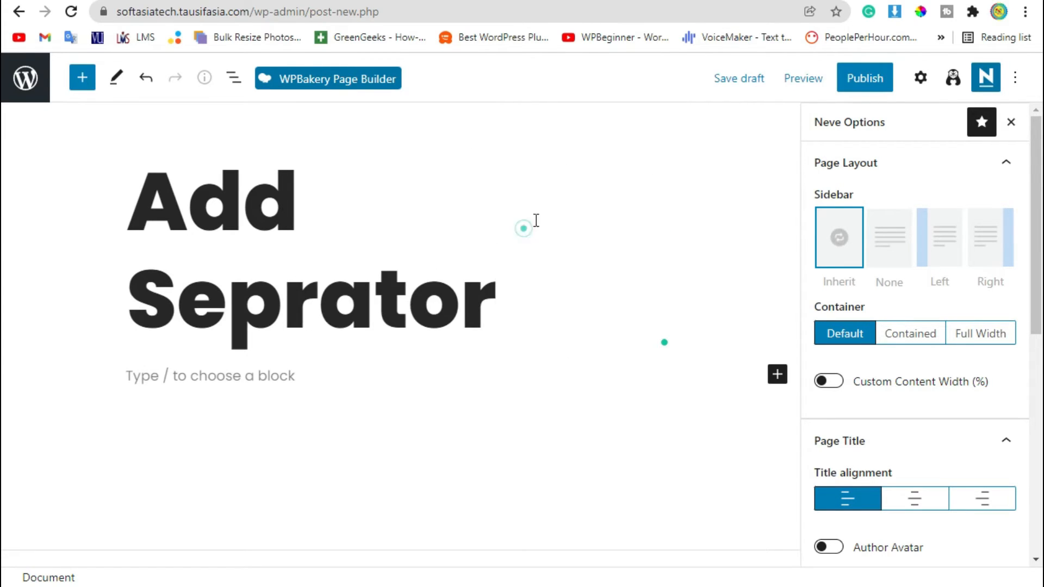
left_click(863, 77)
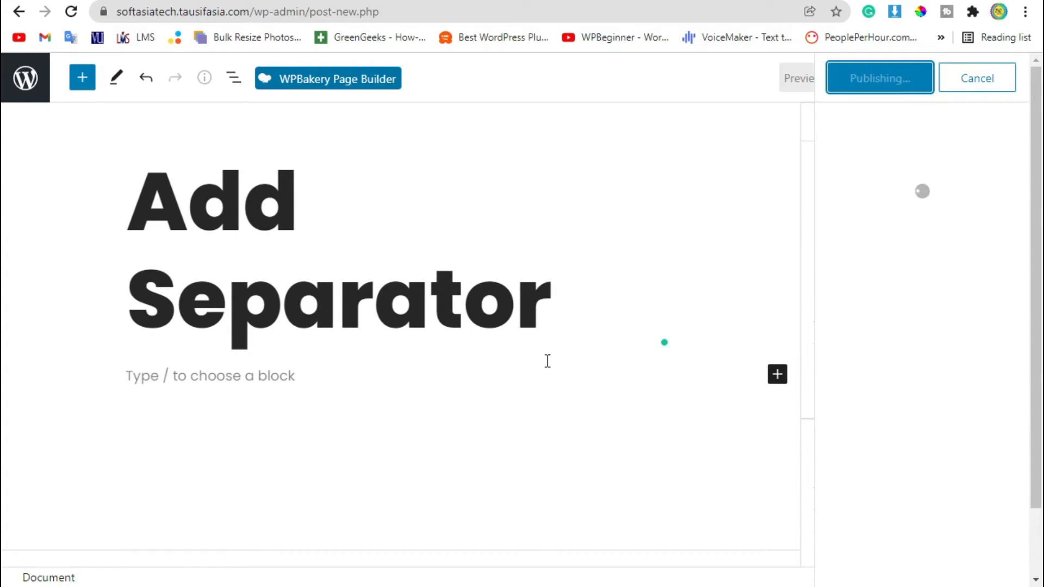
left_click(878, 78)
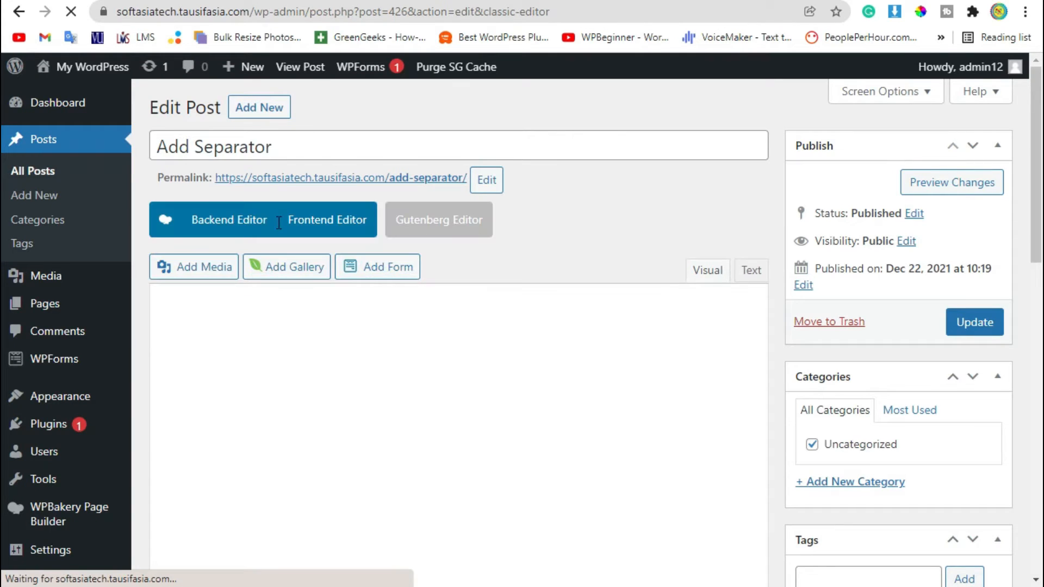
- In the WPBakery Backend Editor, add a Super Bundle Row Separator with top Abstract1 design
left_click(228, 219)
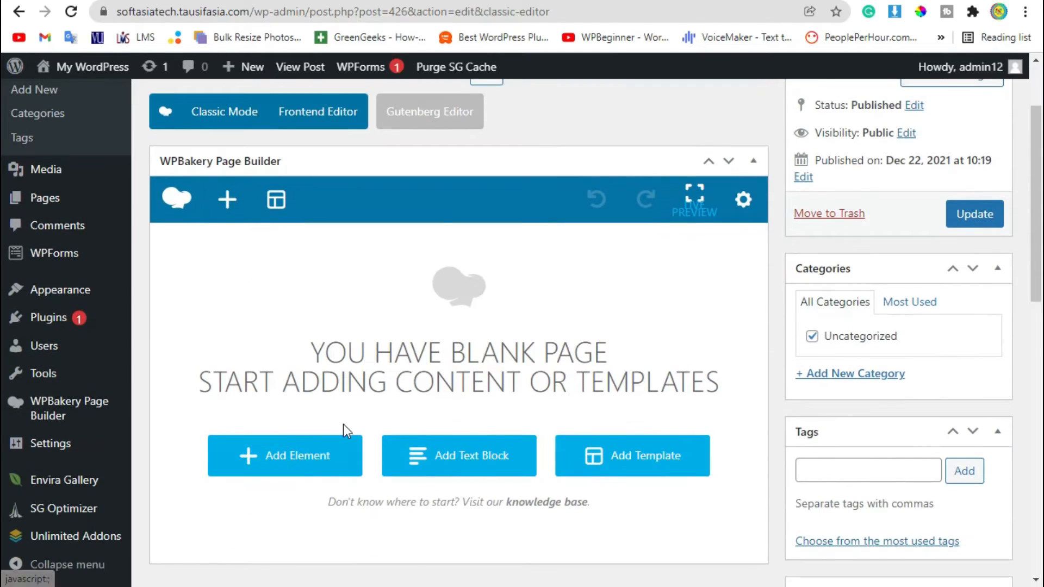
left_click(284, 456)
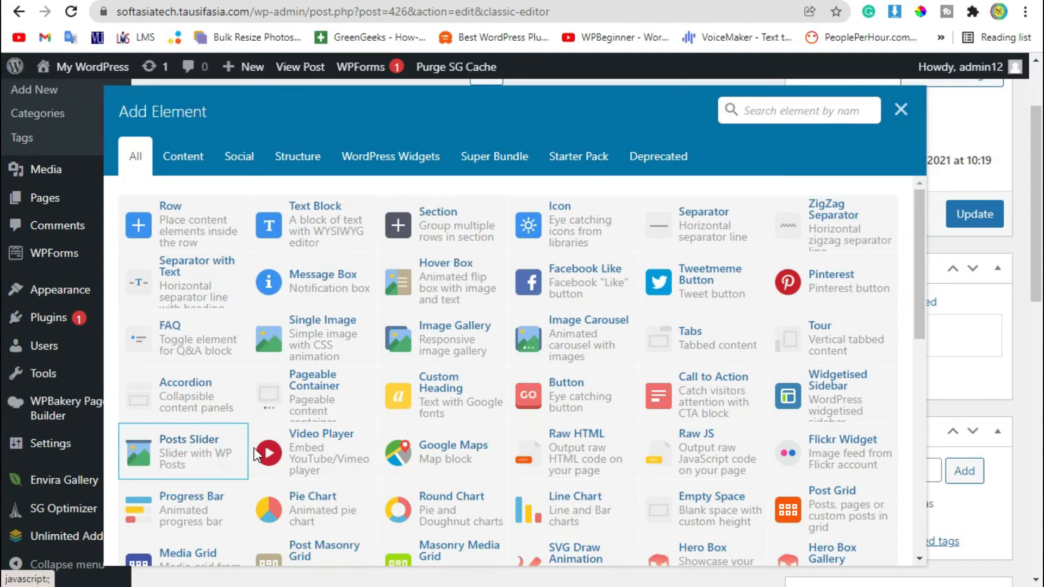
left_click(494, 157)
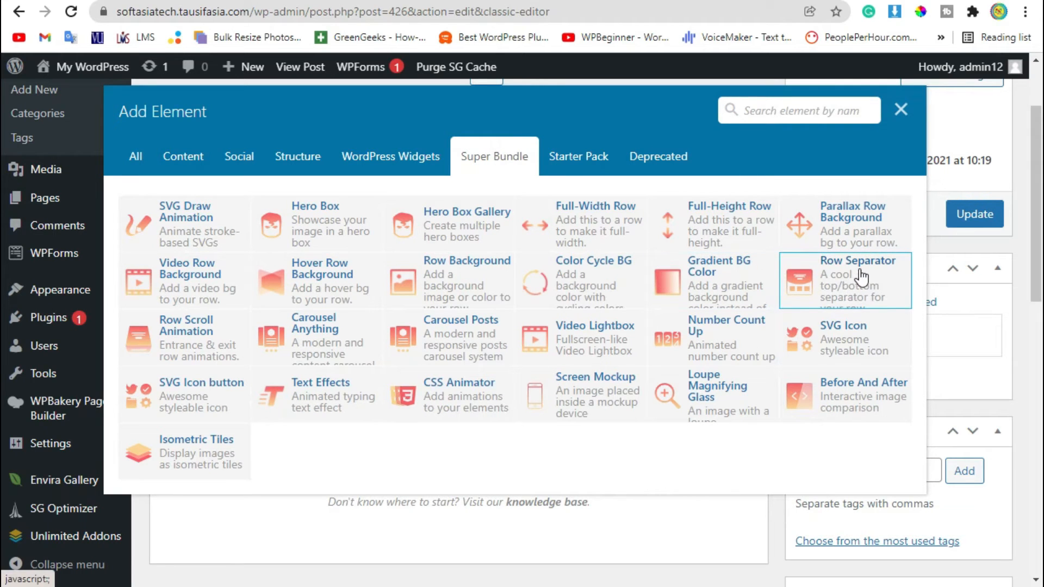
left_click(857, 280)
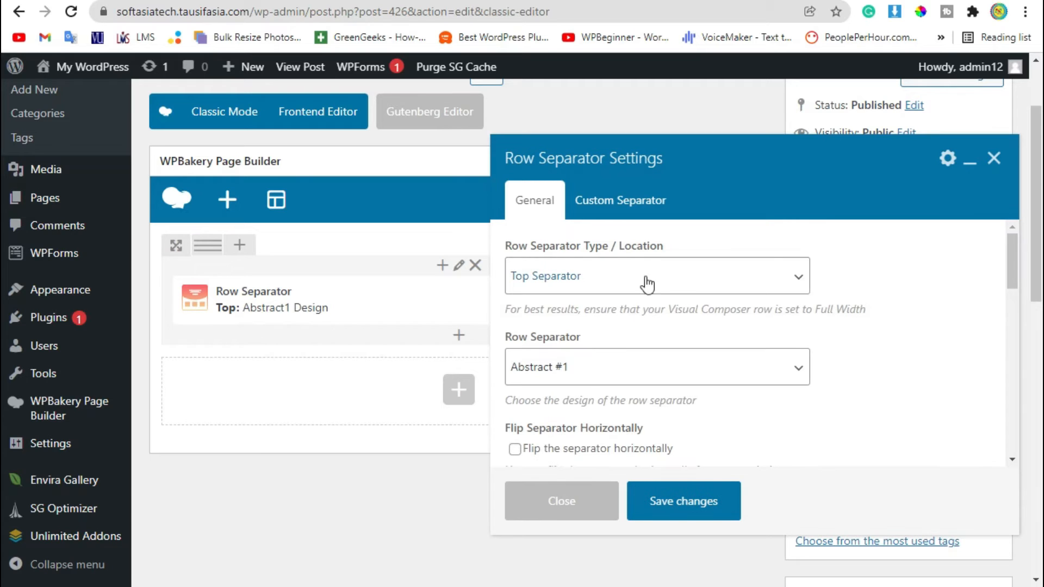
left_click(655, 275)
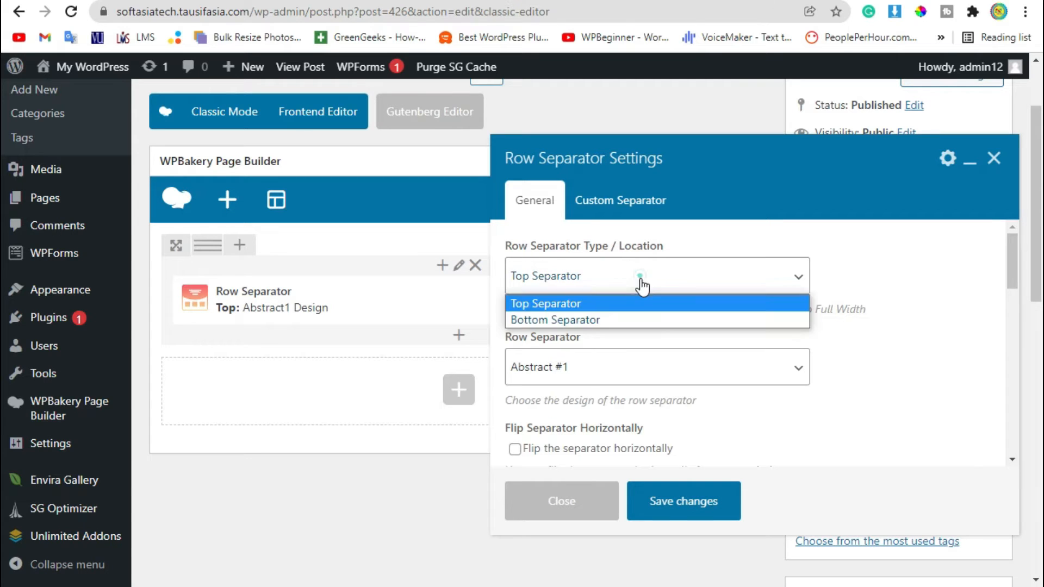
mouse_move(599, 319)
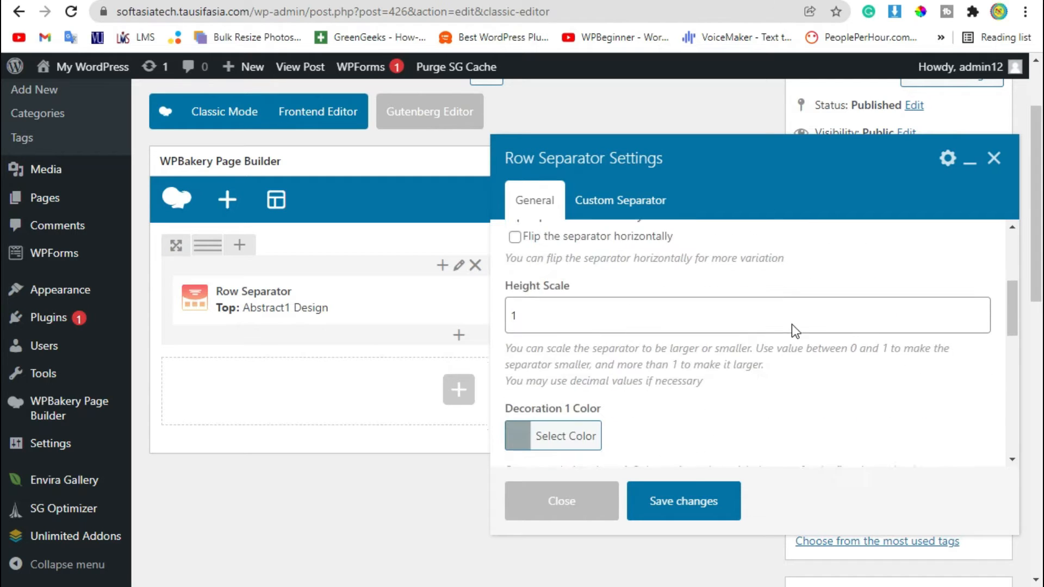
left_click(682, 501)
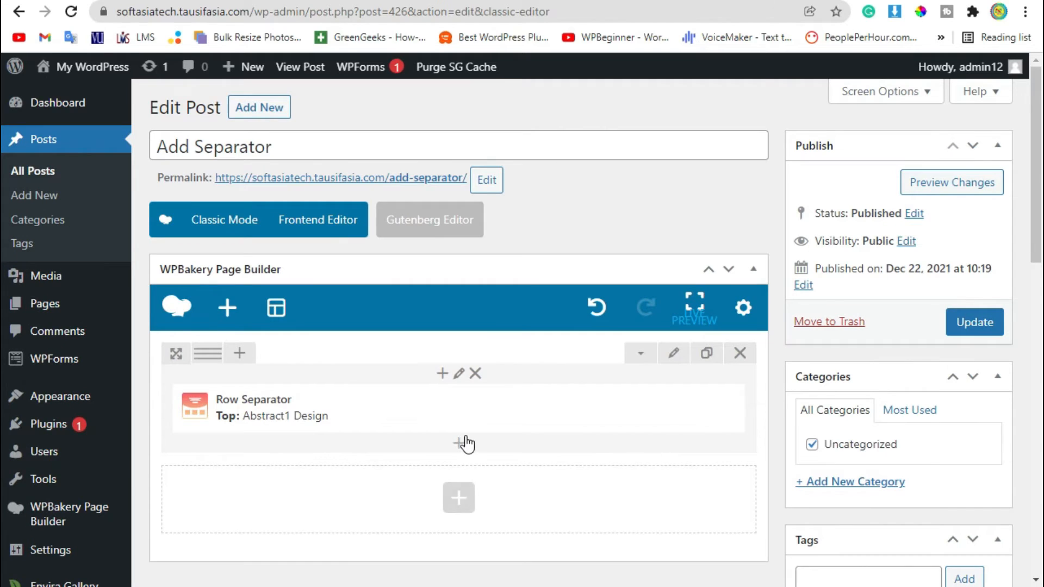
- Insert a Gradient BG Color element with a lorem ipsum Text Block and save it
left_click(457, 444)
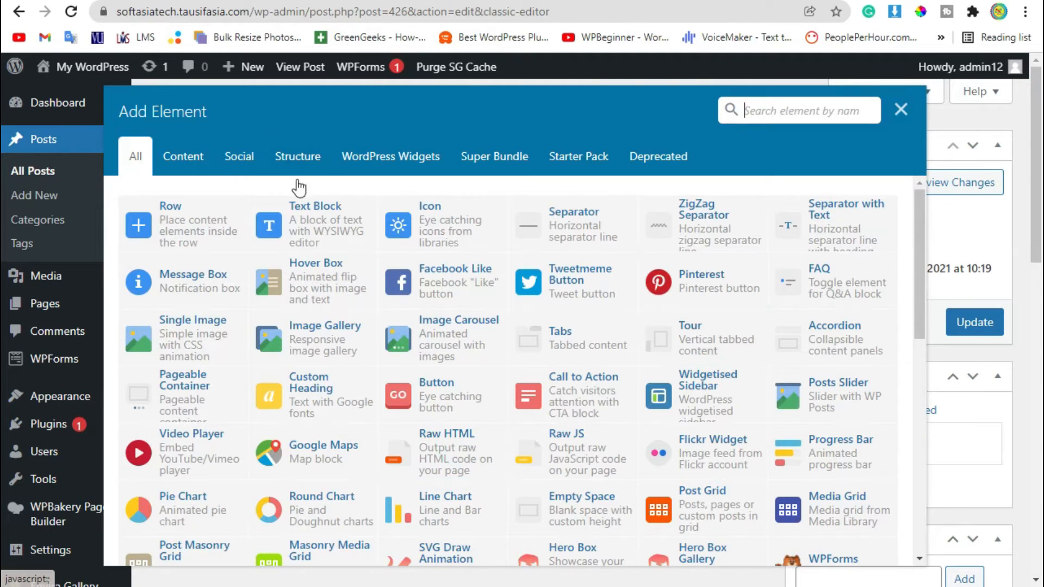
left_click(495, 157)
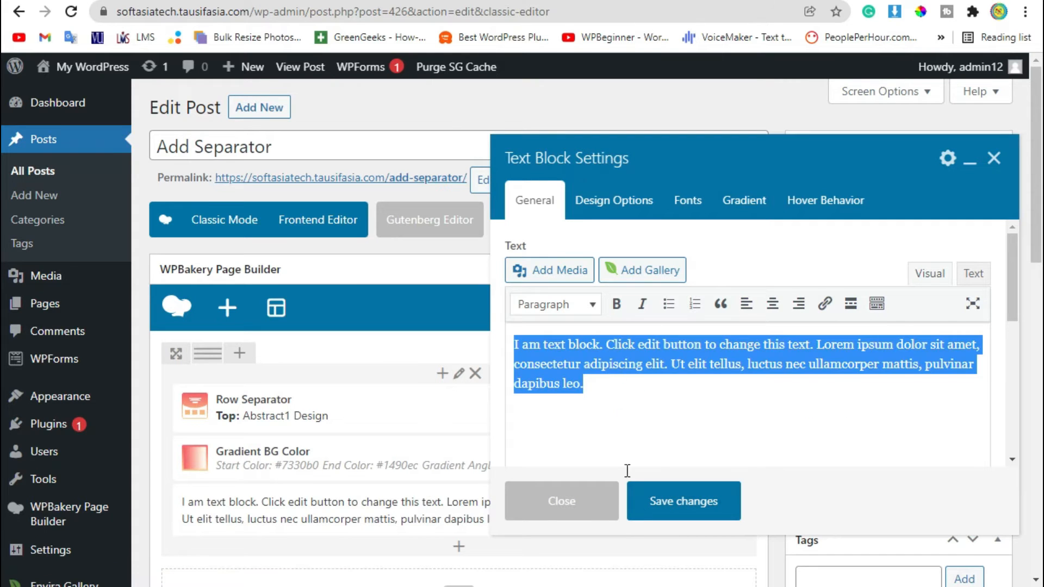
left_click(682, 501)
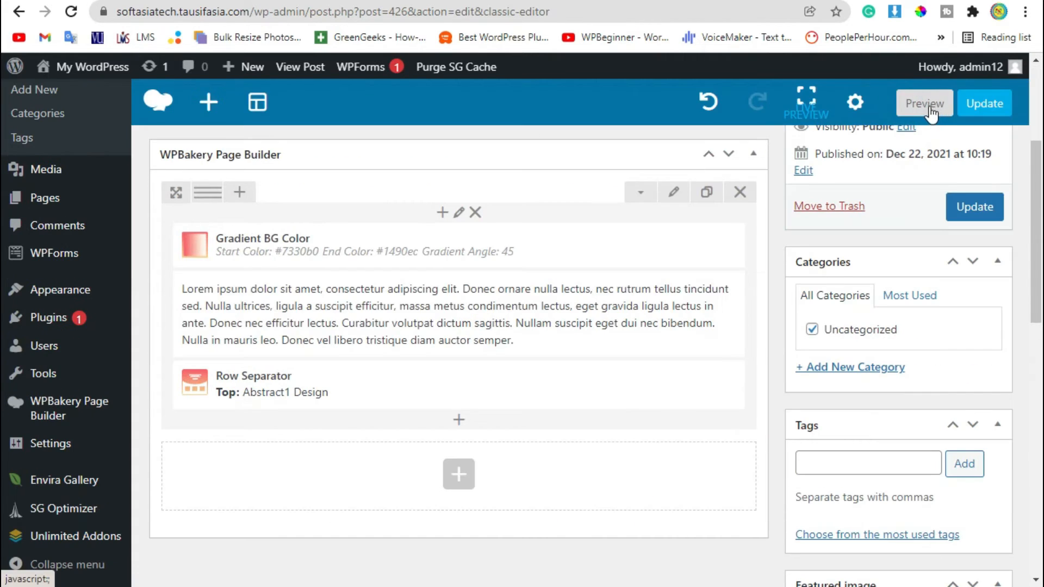
left_click(922, 103)
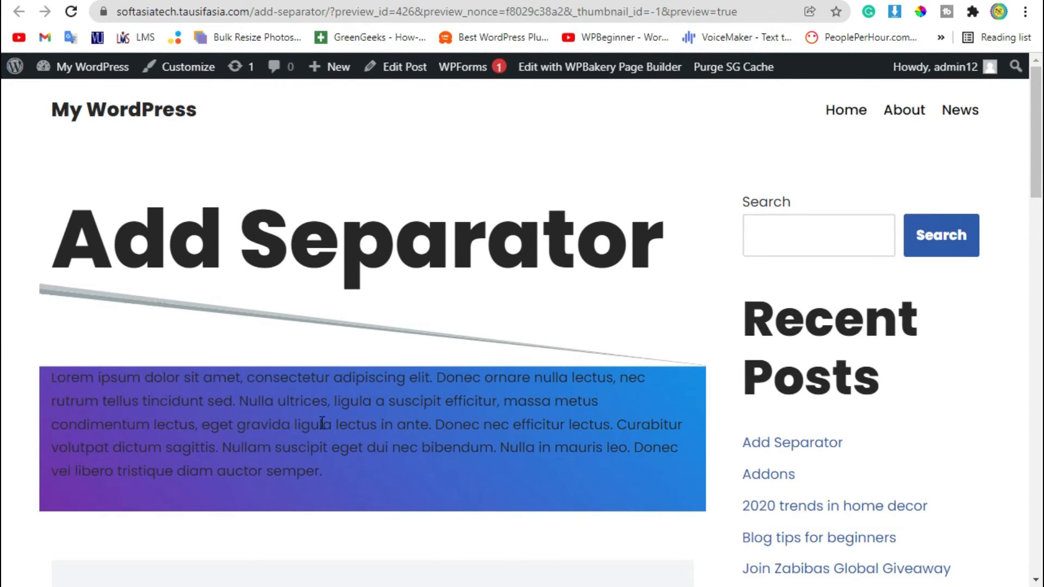
mouse_move(333, 454)
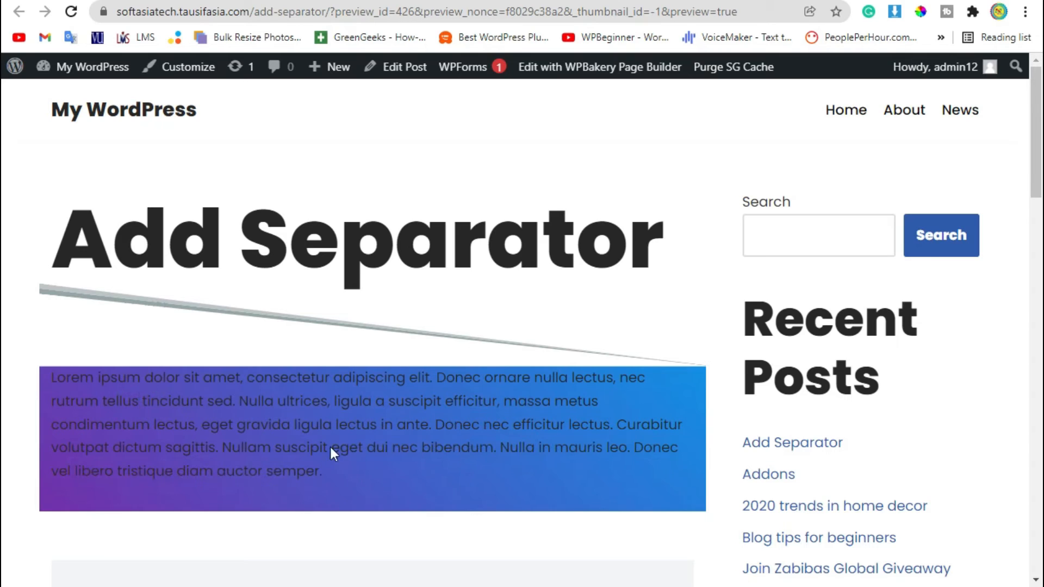
left_click(598, 66)
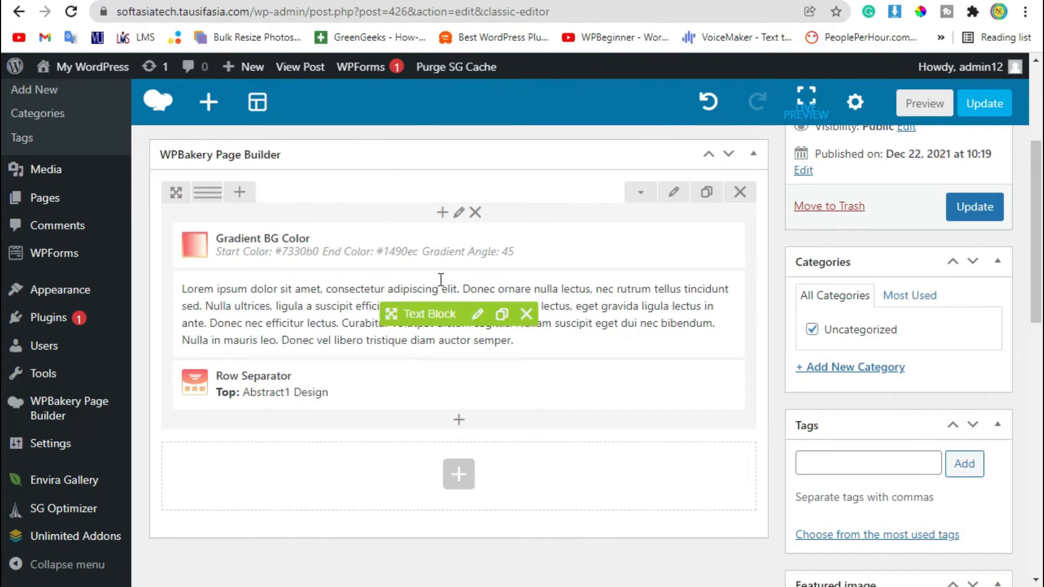
left_click(490, 385)
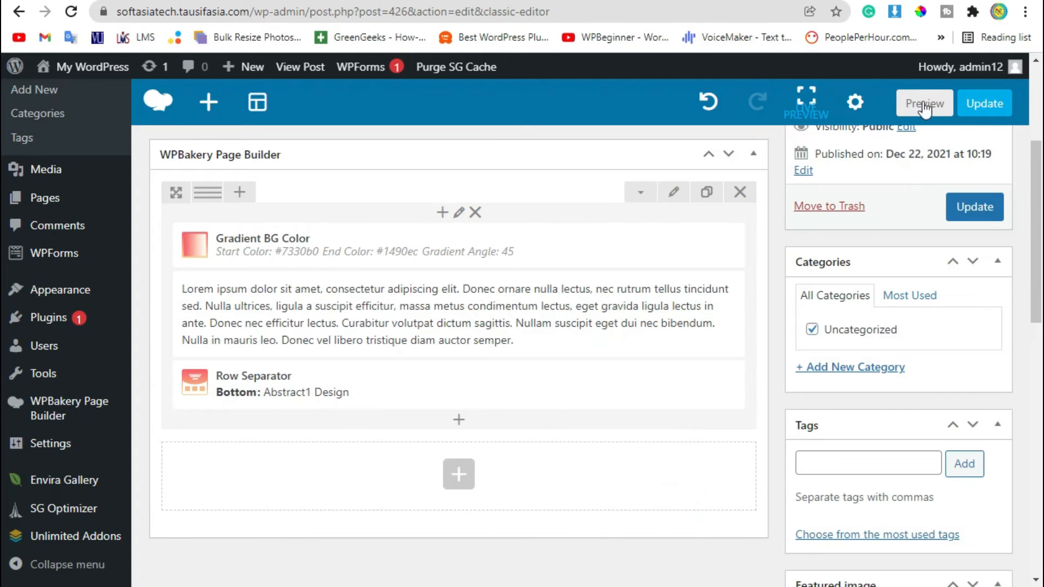
left_click(923, 103)
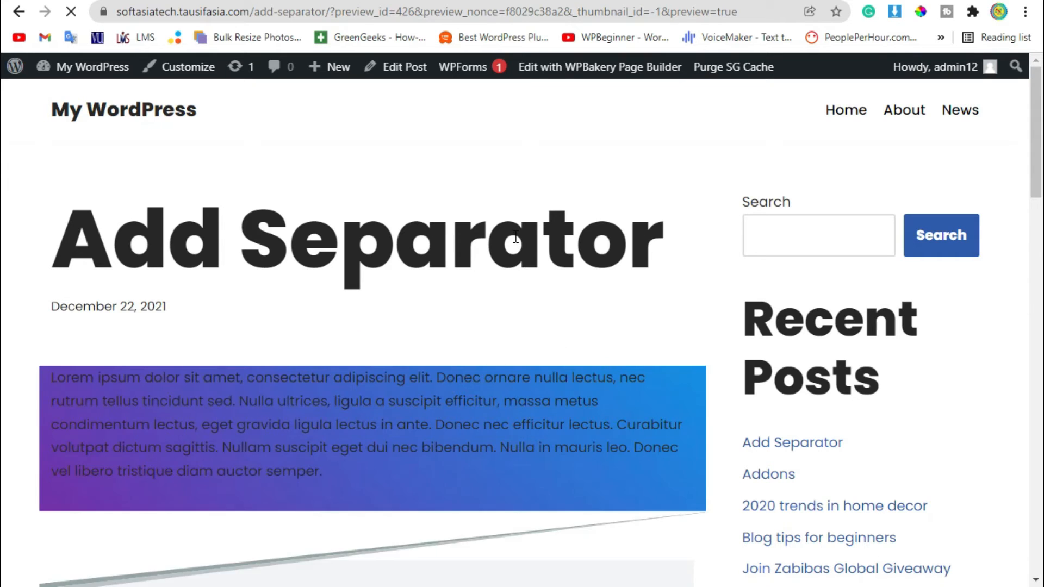
scroll("down", 3)
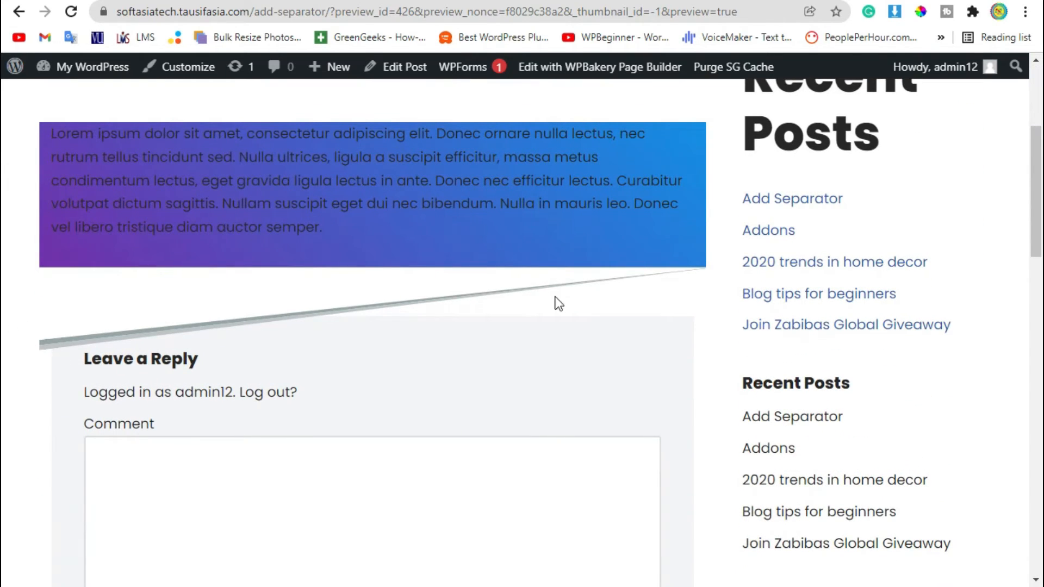
mouse_move(115, 315)
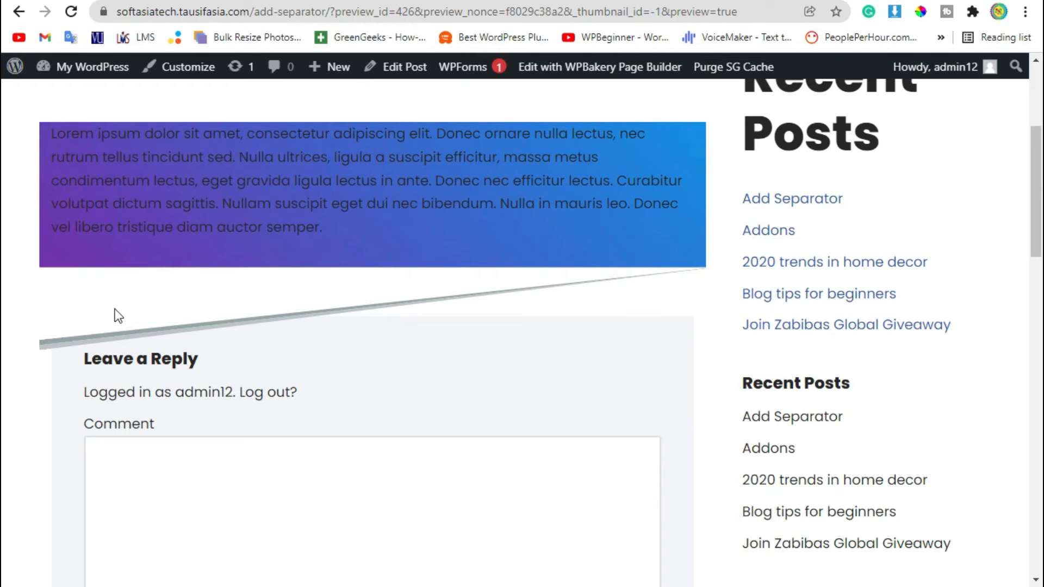
scroll("up", 3)
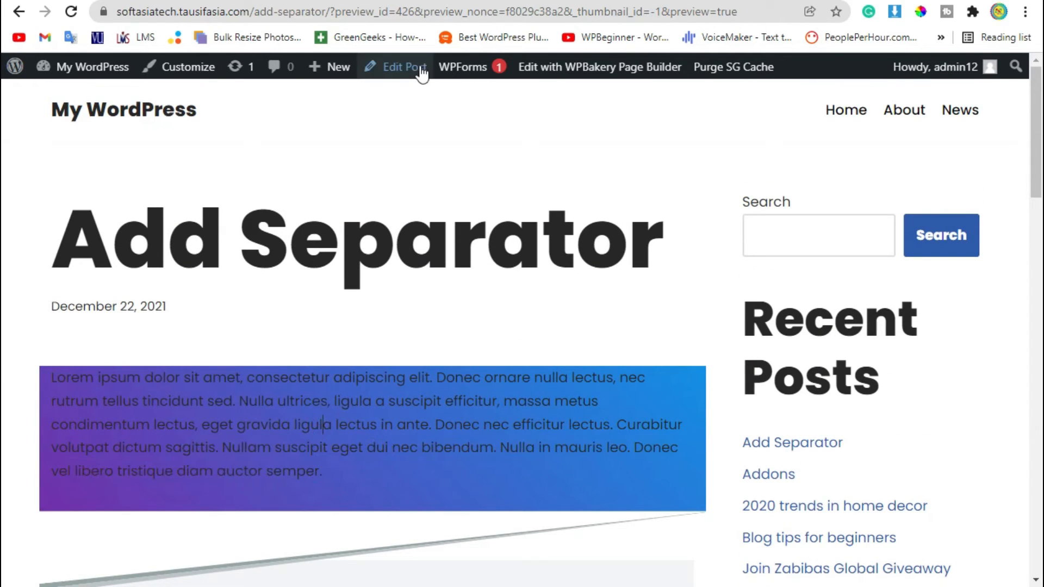
- Set the Row Separator location to Top Separator and preview the post
left_click(403, 66)
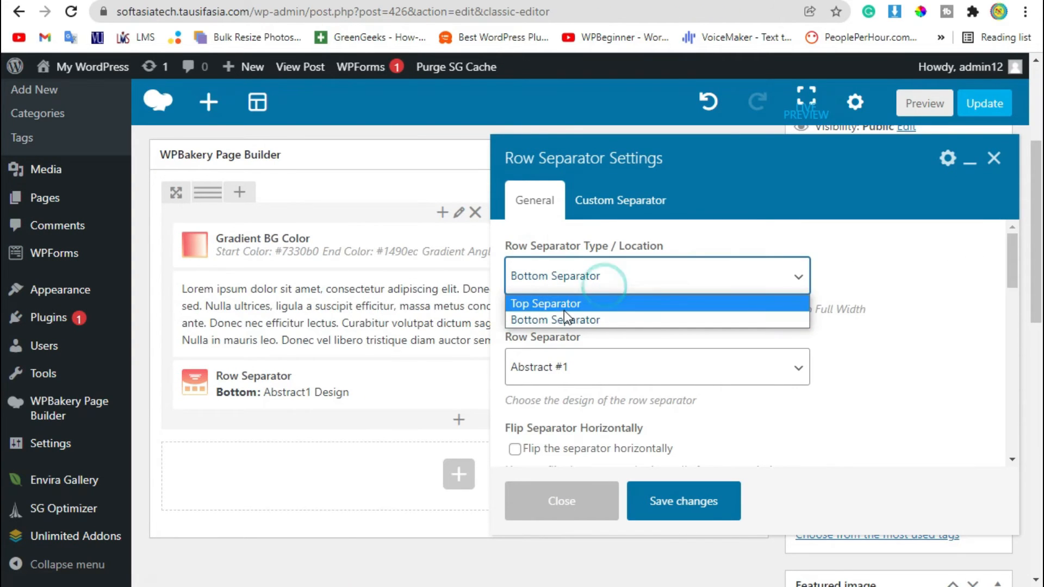
left_click(545, 303)
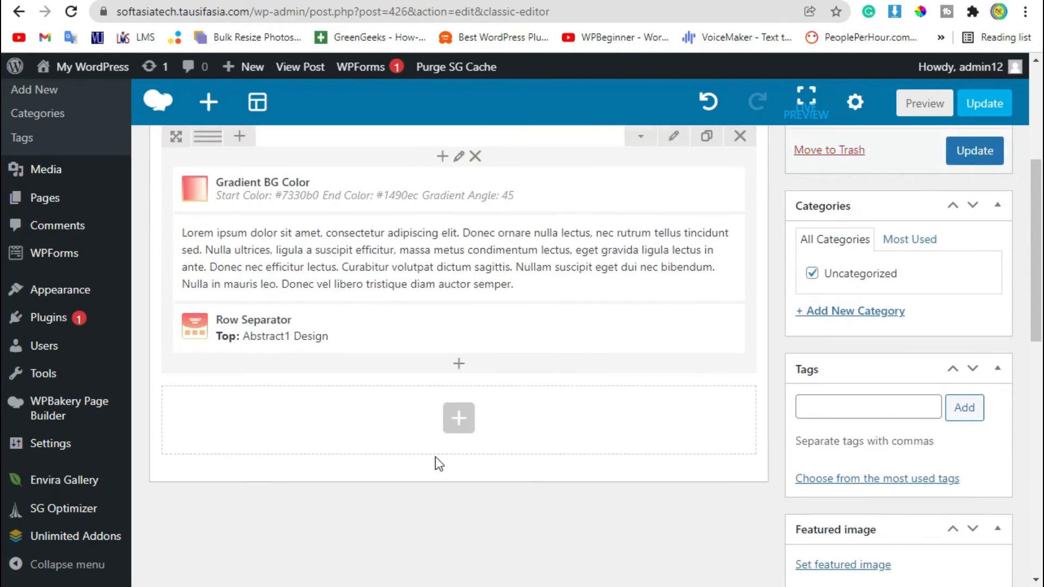
scroll("down", 3)
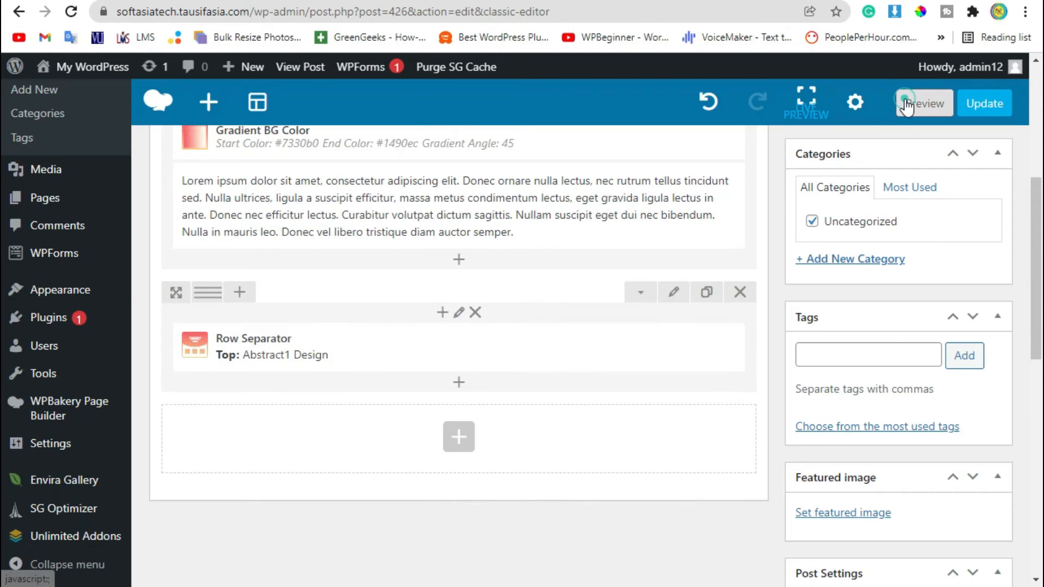
left_click(924, 103)
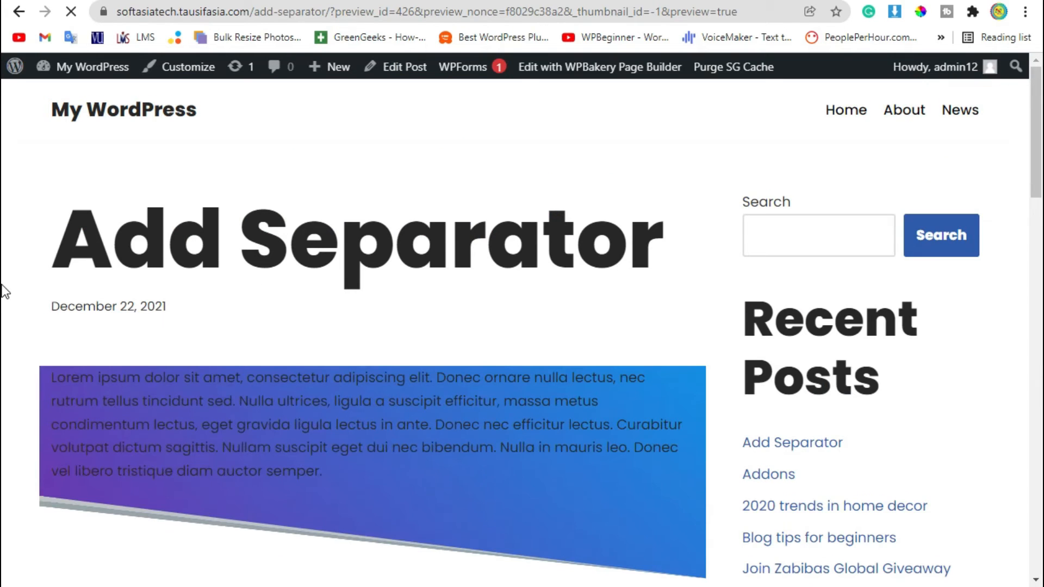
scroll("down", 3)
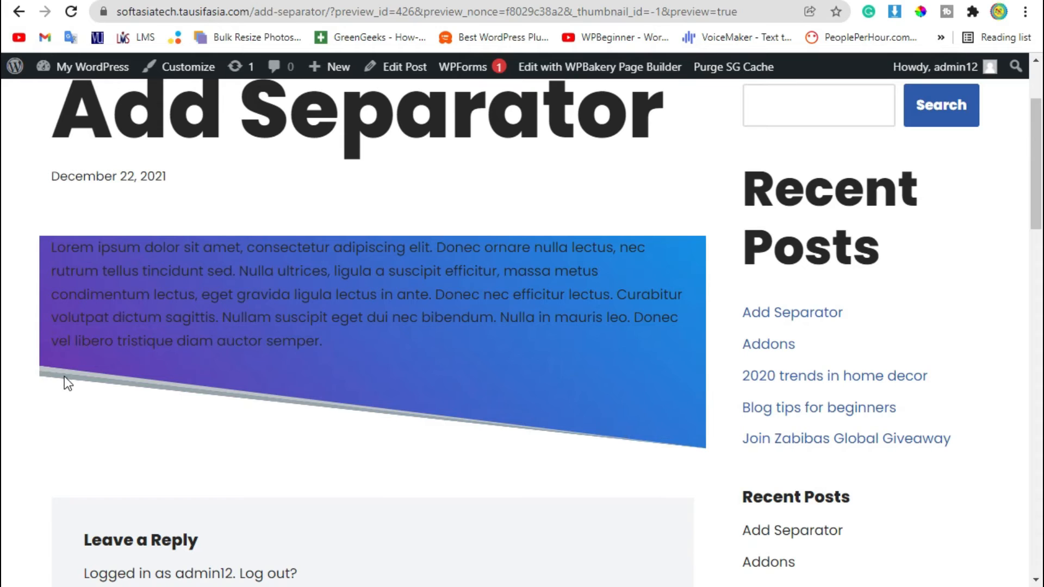
mouse_move(555, 218)
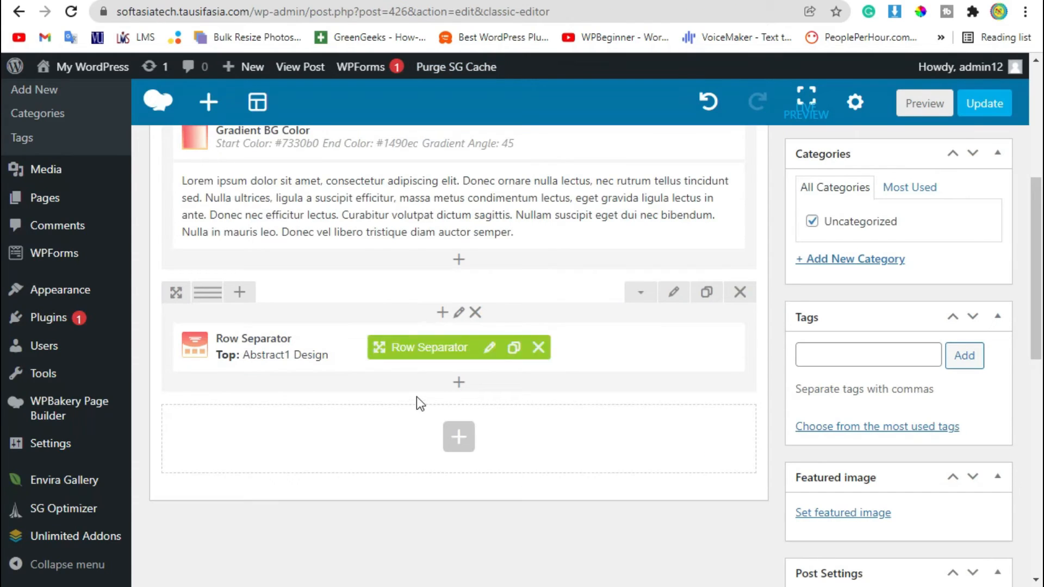
- Set the Row Separator's Decoration 1 colour to yellow and Decoration 2 to purple
left_click(489, 346)
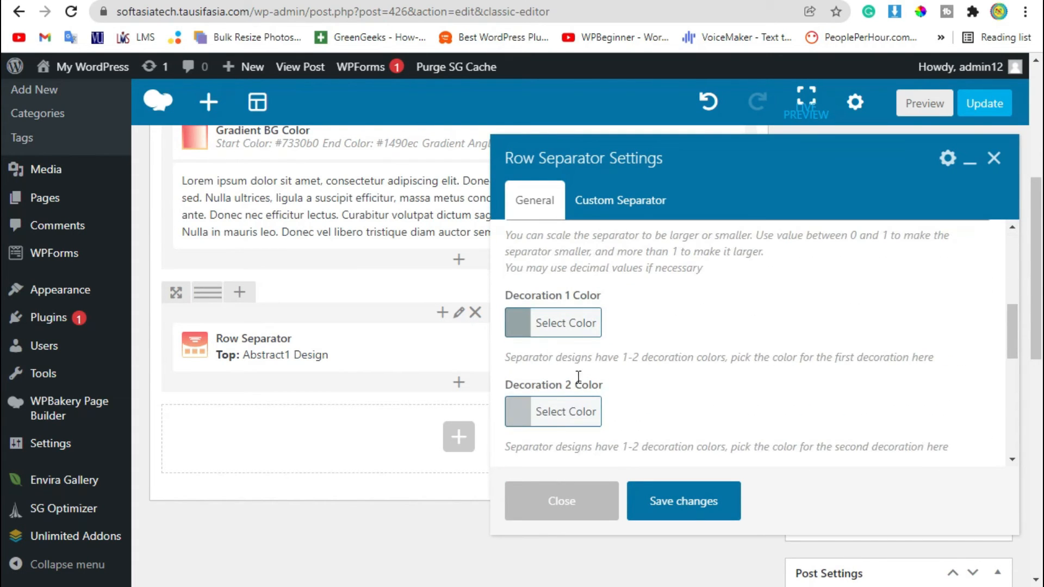
left_click(552, 323)
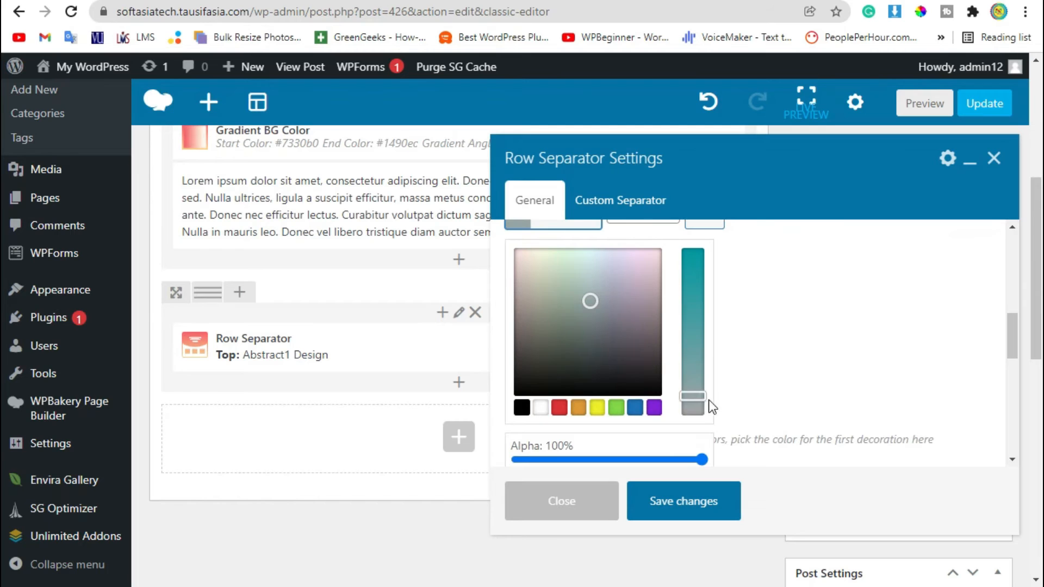
left_click_drag(692, 404, 692, 312)
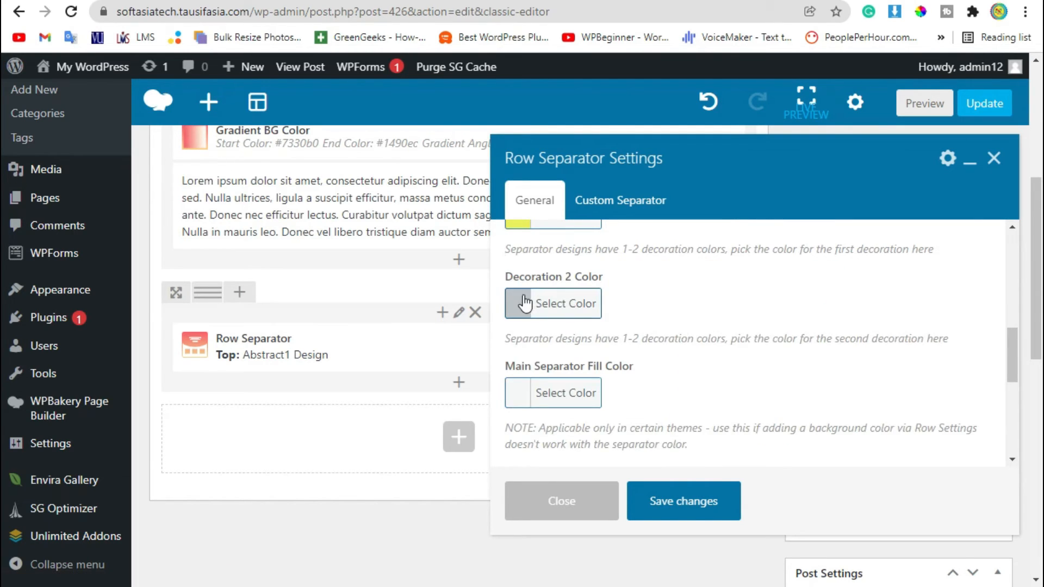
left_click(552, 302)
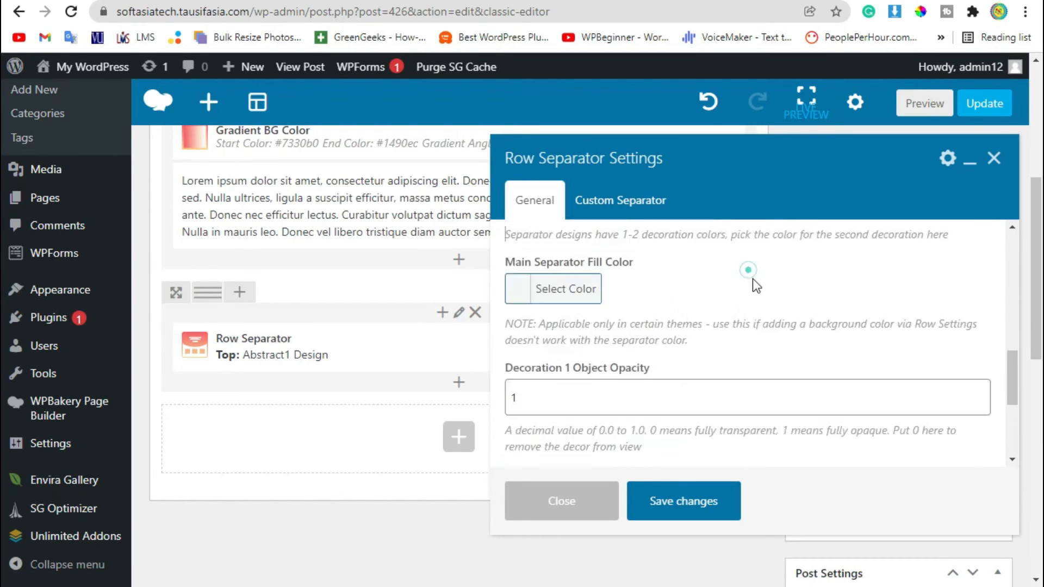
- Set the main separator fill to bright green and save the settings
left_click(564, 288)
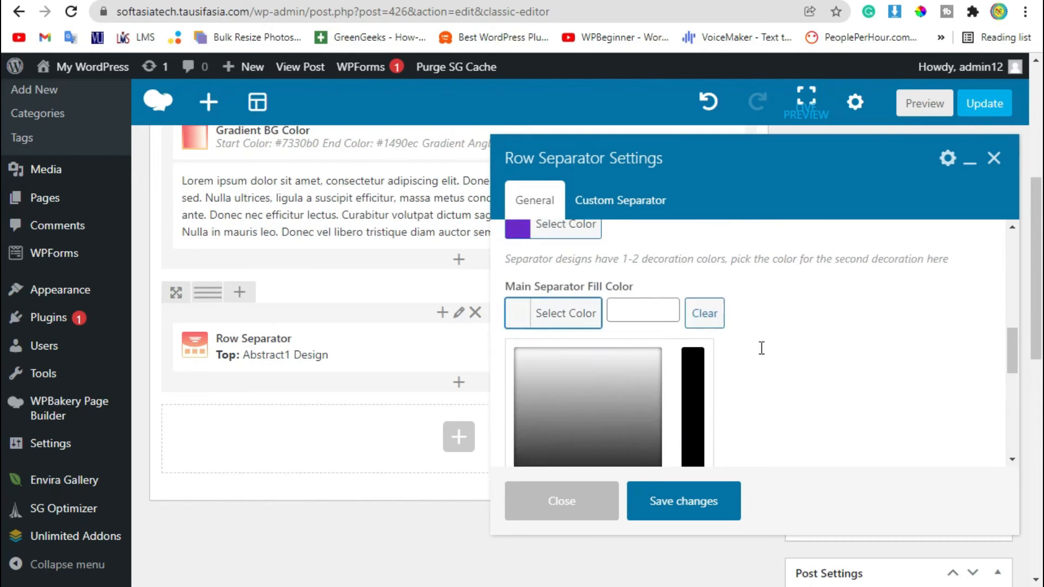
scroll("down", 3)
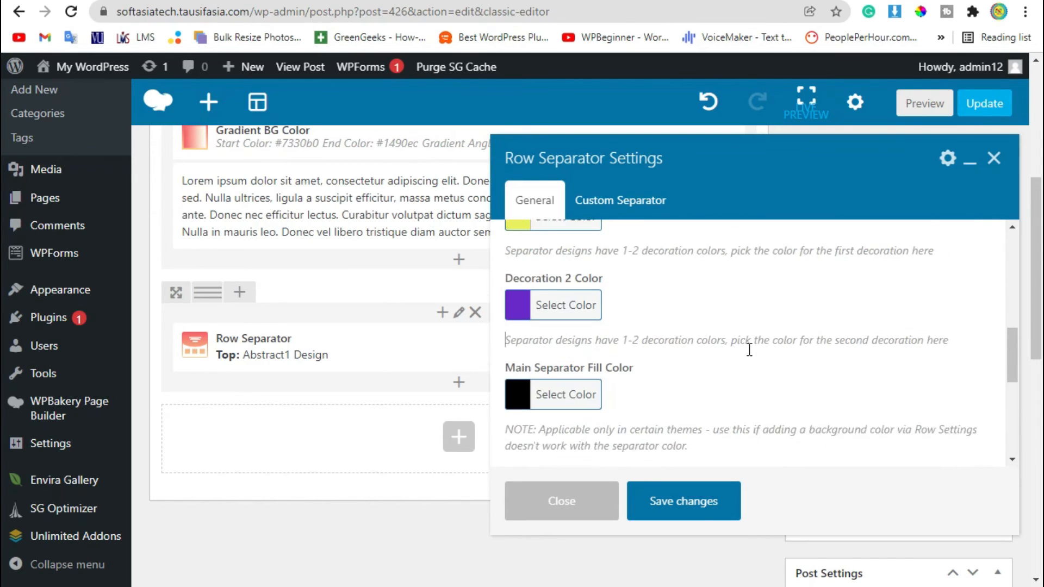
left_click(564, 394)
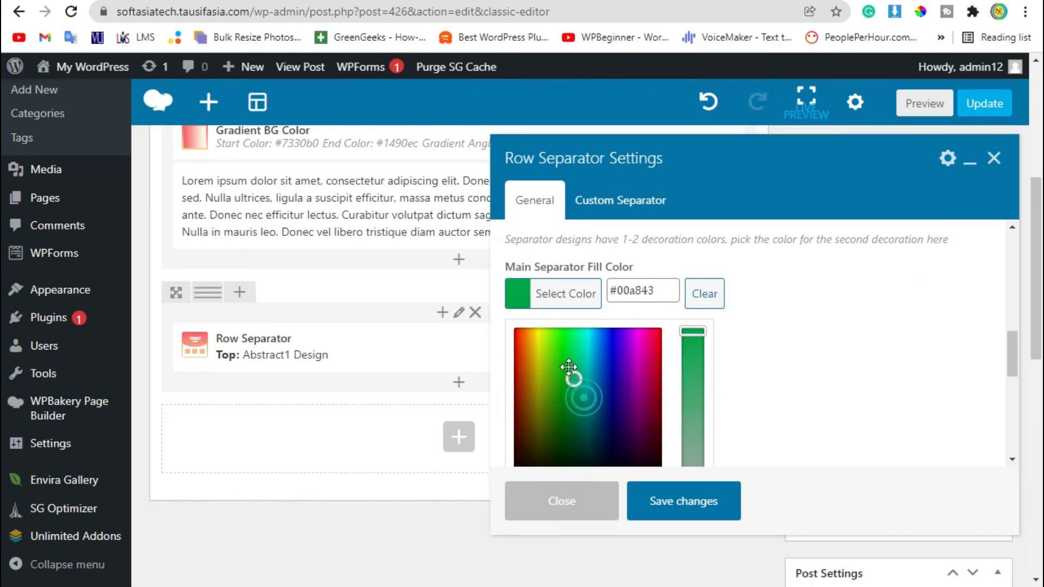
left_click(552, 356)
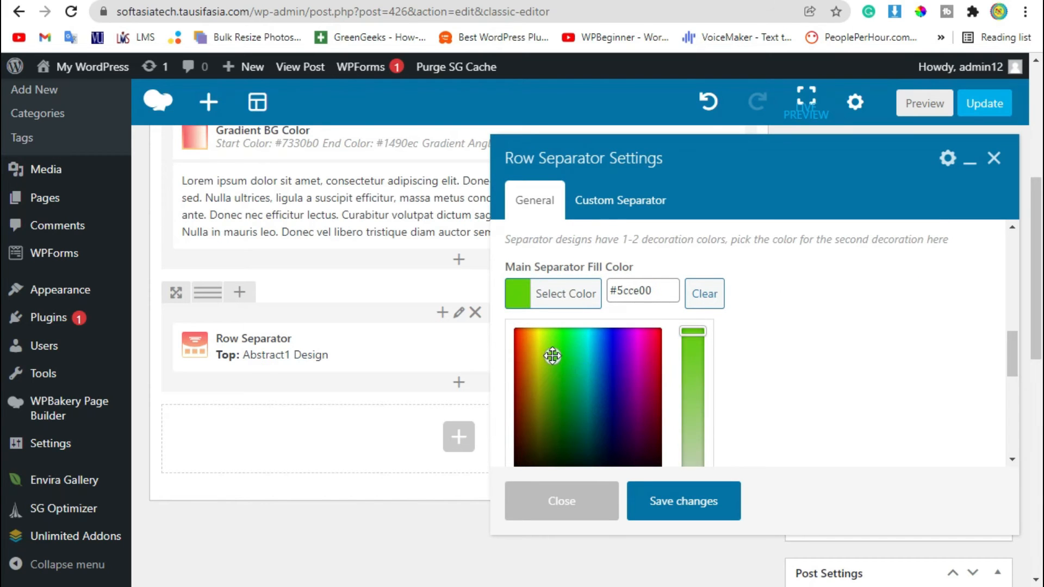
left_click(683, 501)
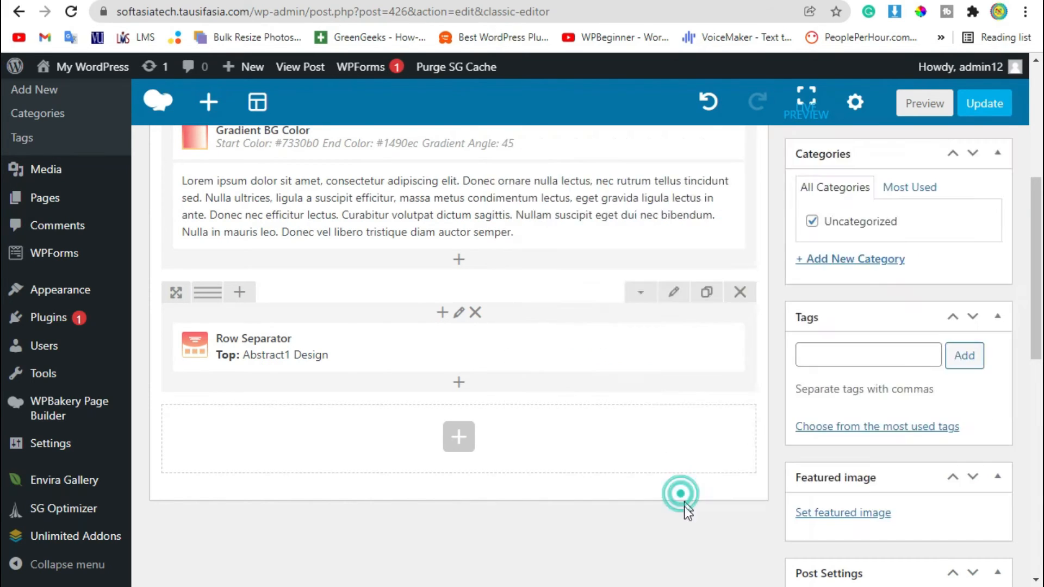
- Reopen the Row Separator settings showing the #5ed100 green main fill
left_click(924, 103)
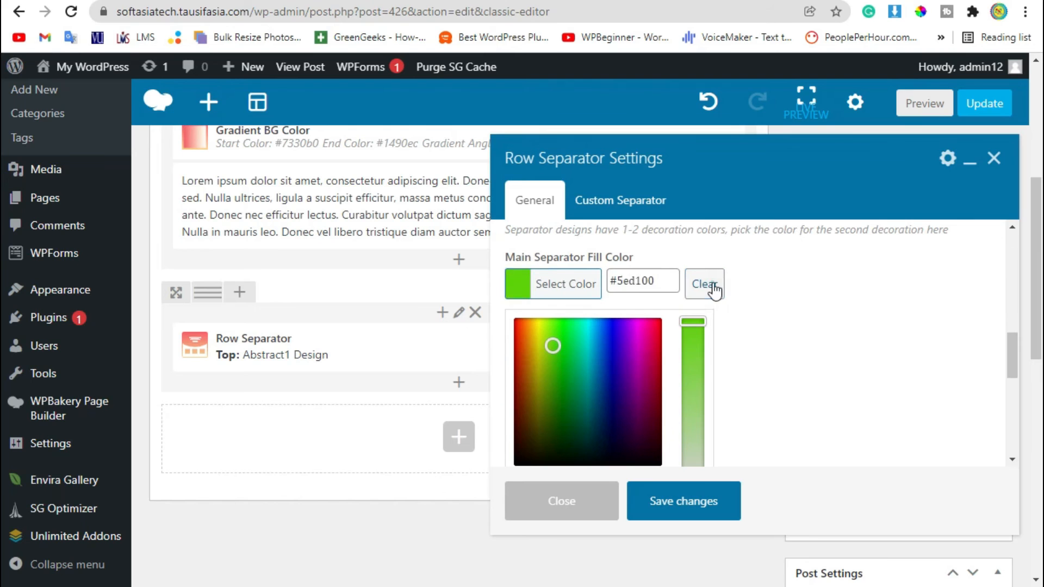
- Clear the green Main Separator Fill Color, leaving only the thin yellow separator edge
left_click(924, 103)
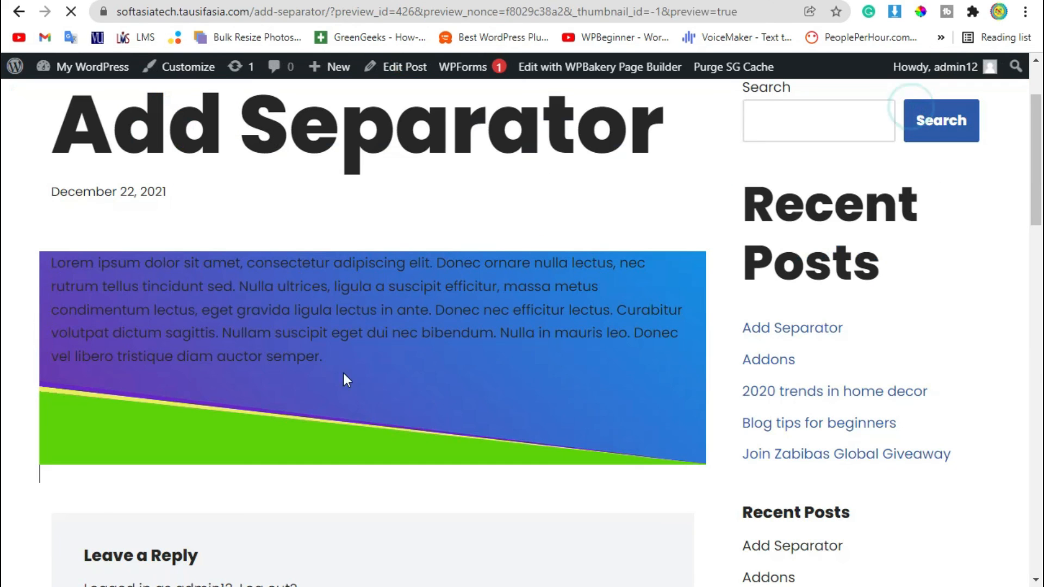
scroll("down", 3)
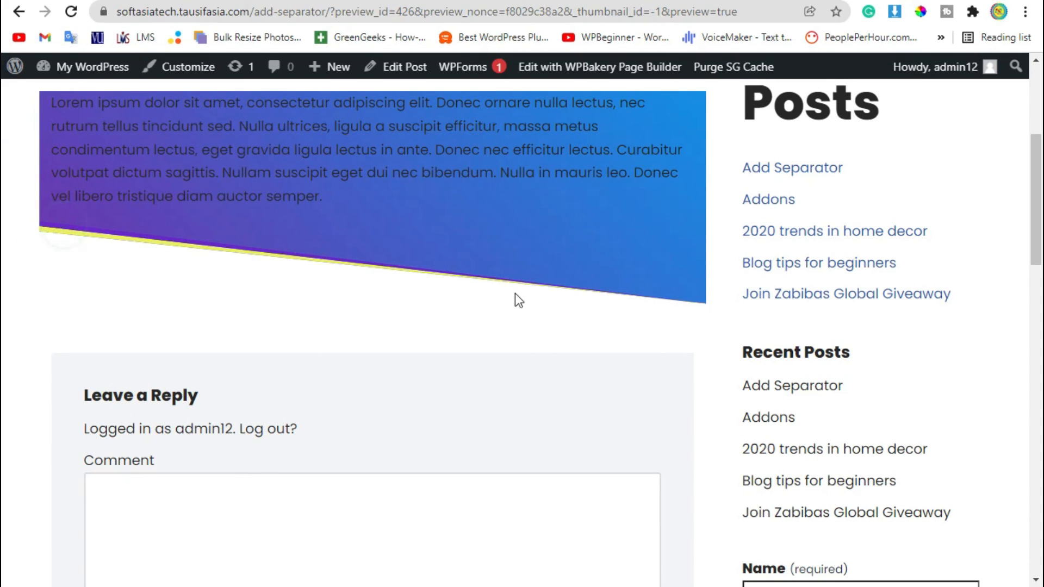
mouse_move(88, 239)
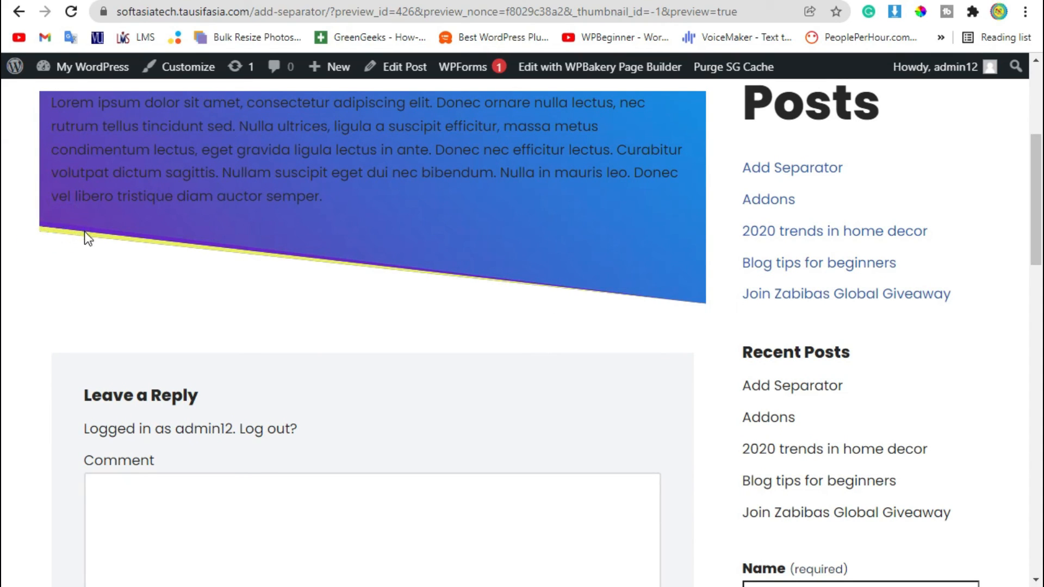